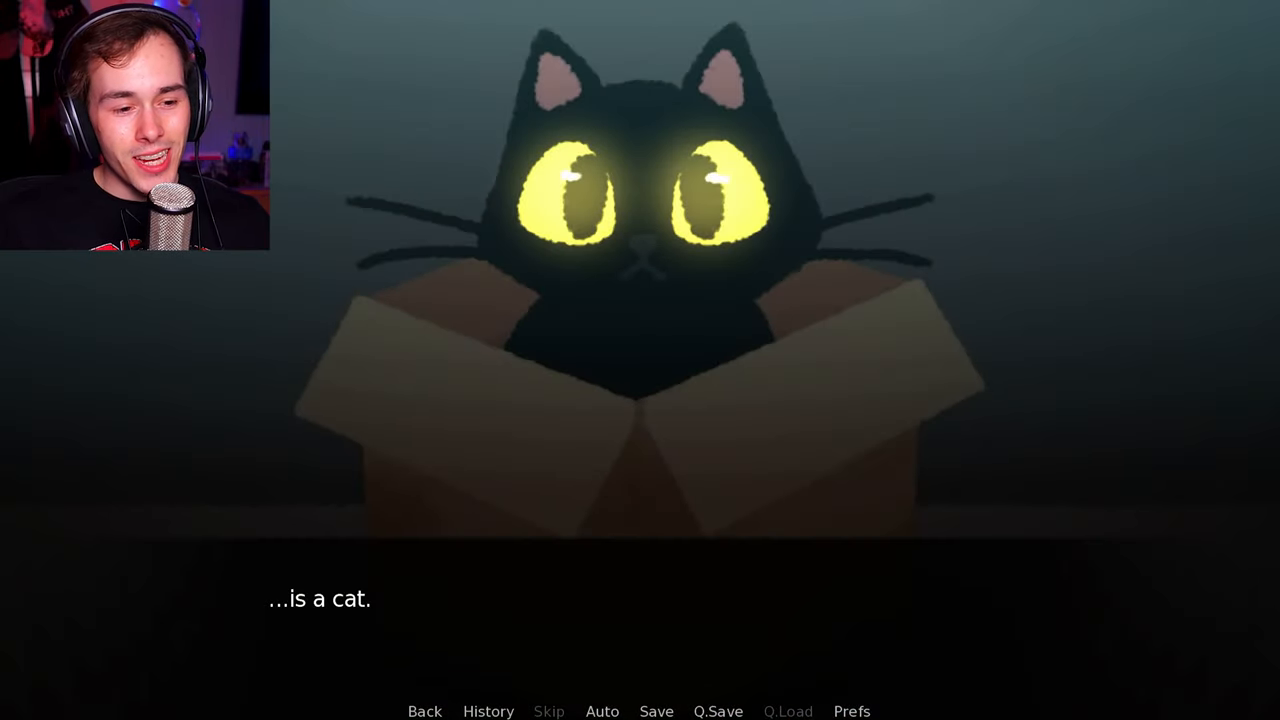
# - Advance the cat-in-a-box dialogue until the take-home choice appears
pyautogui.click(640, 400)
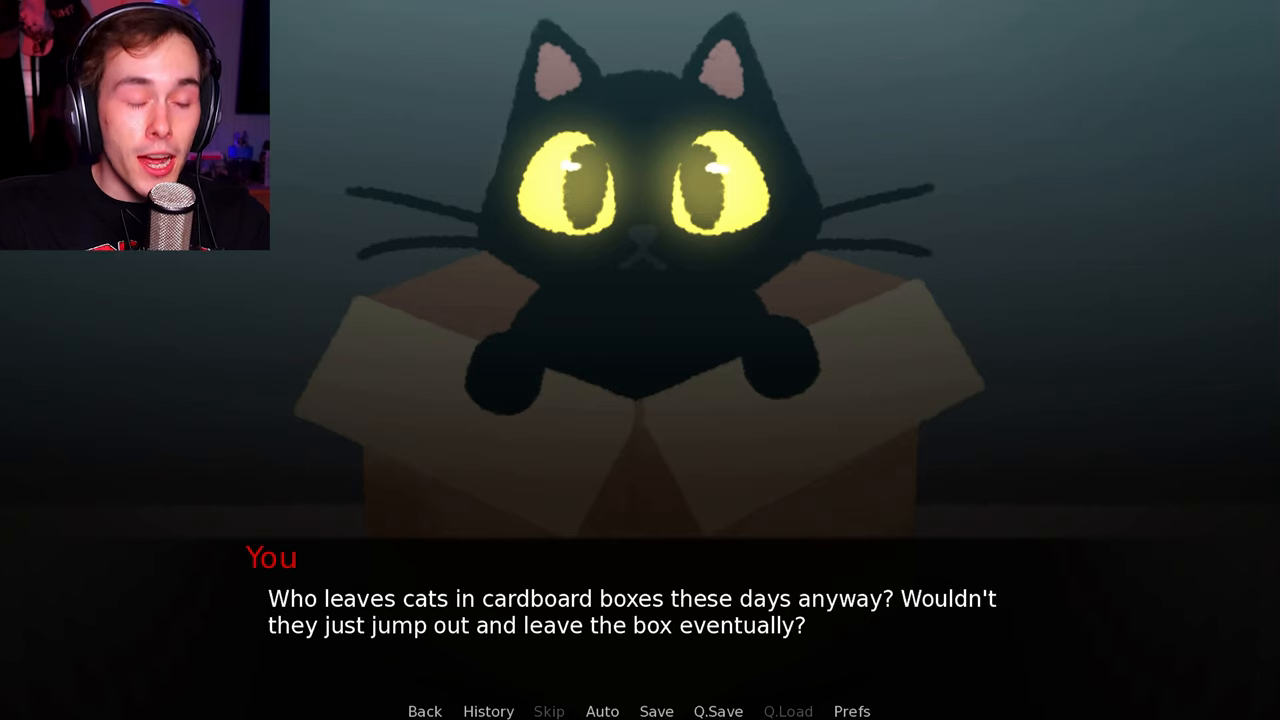
pyautogui.click(640, 380)
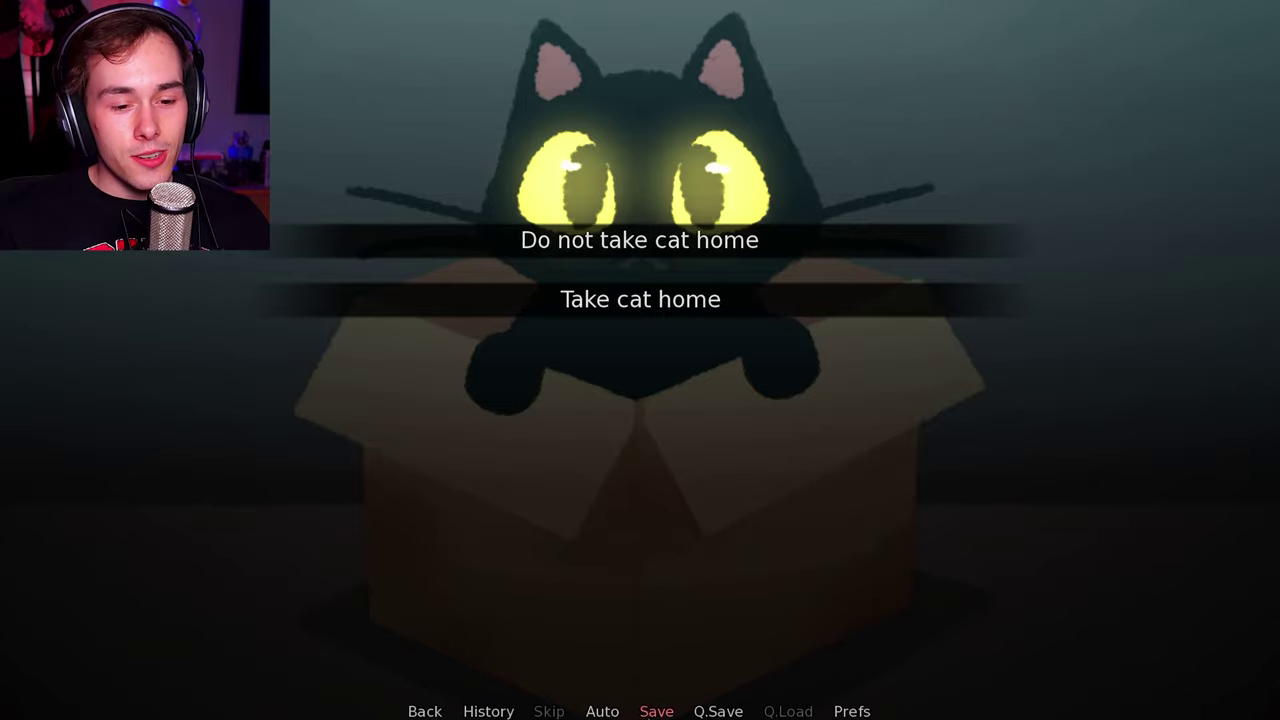
pyautogui.moveTo(628, 296)
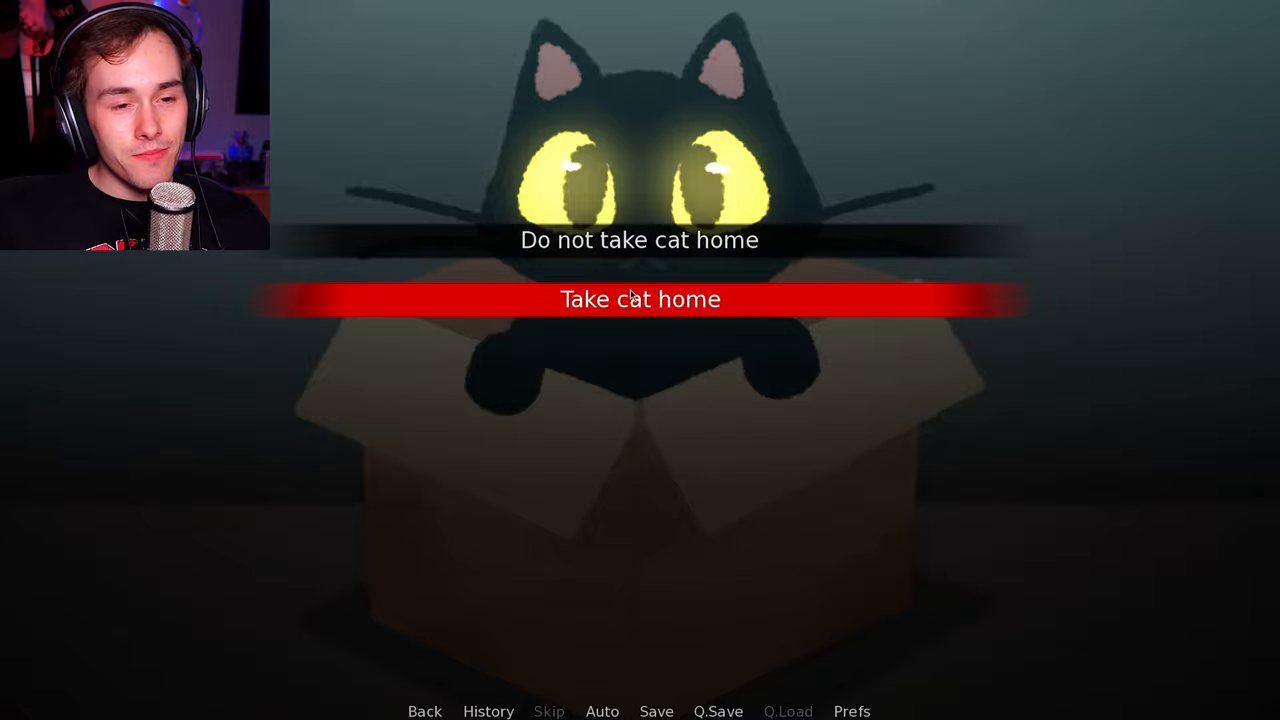
# - Choose 'Take cat home' from the menu
pyautogui.click(640, 240)
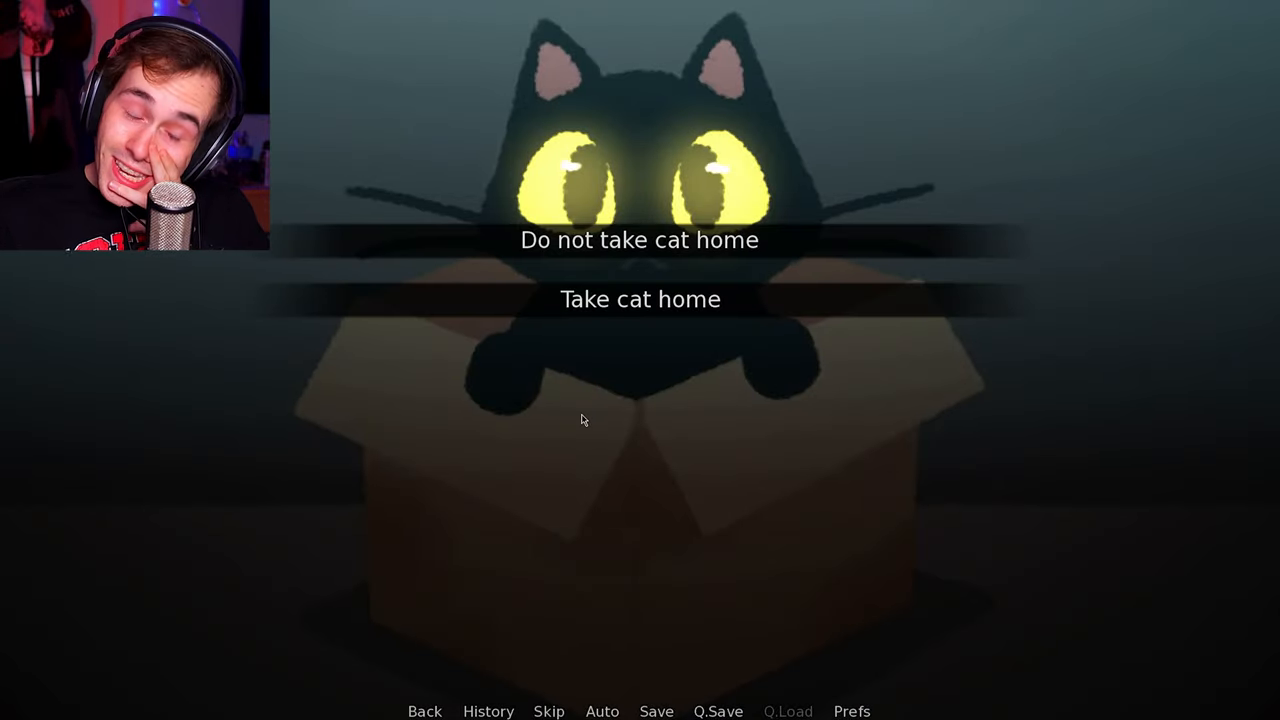
pyautogui.click(640, 300)
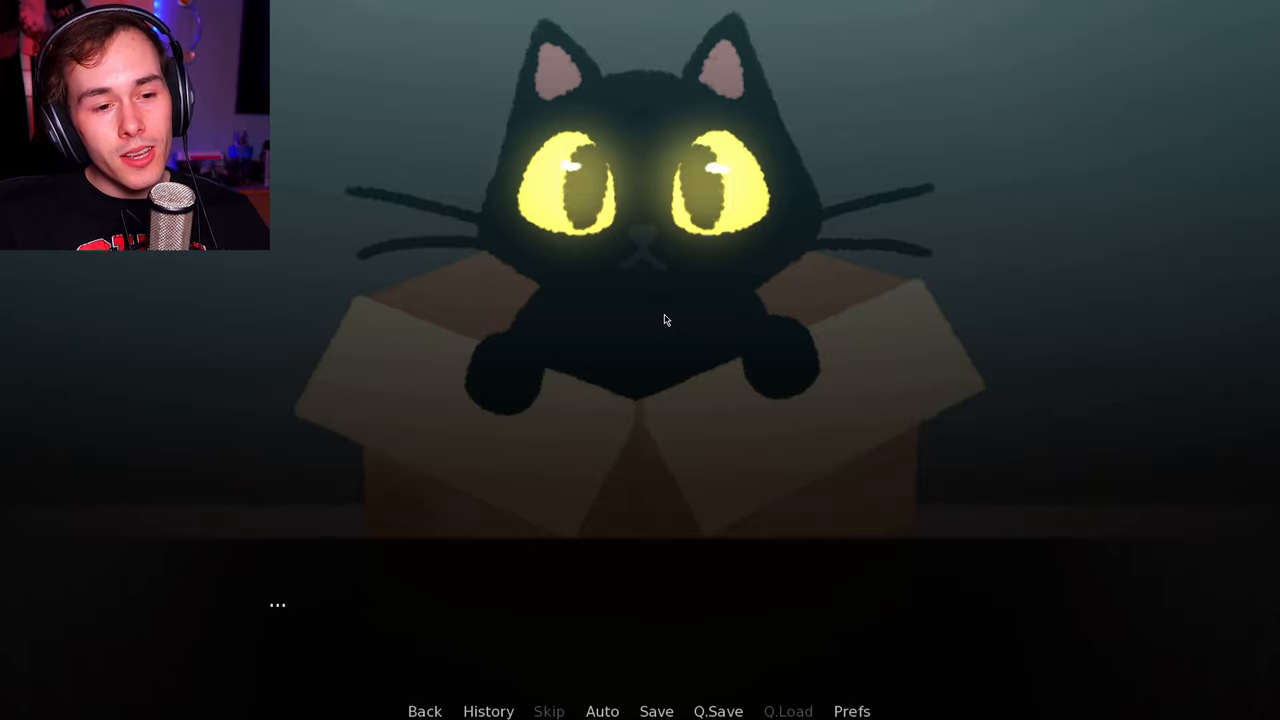
# - Read past holding the shivering cat and 'why not stick together, right?'
pyautogui.click(666, 320)
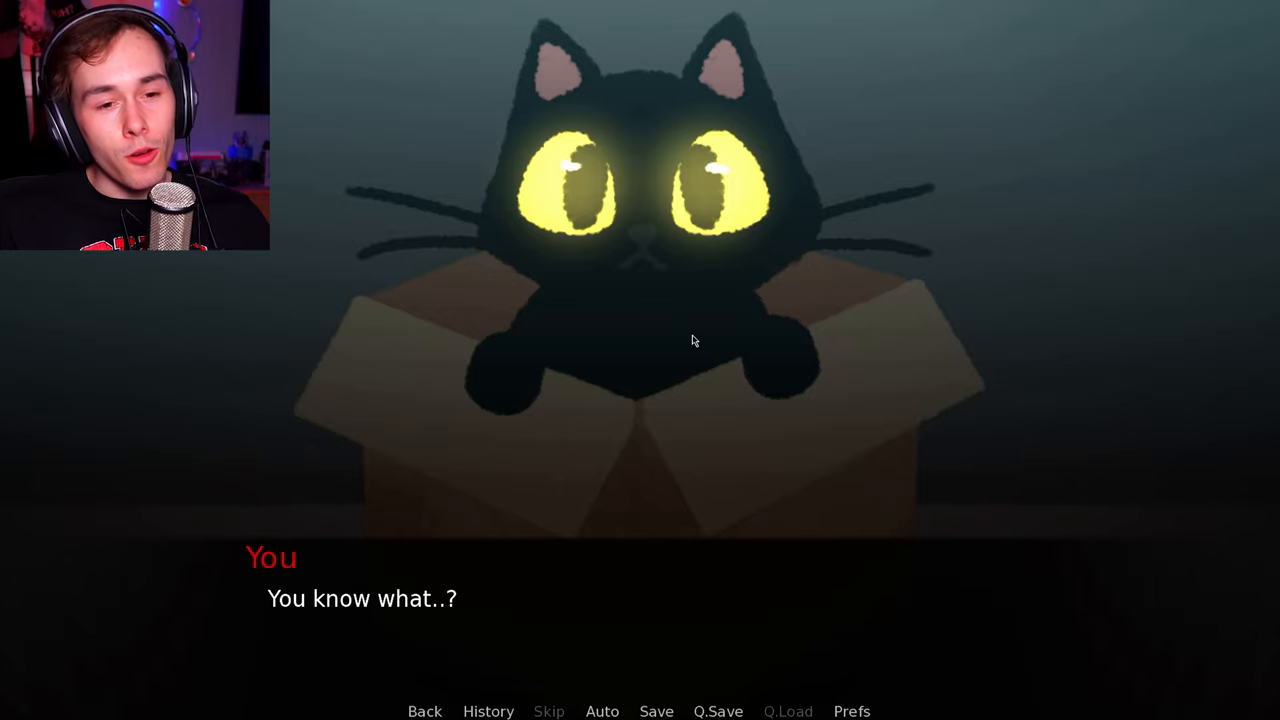
pyautogui.click(692, 342)
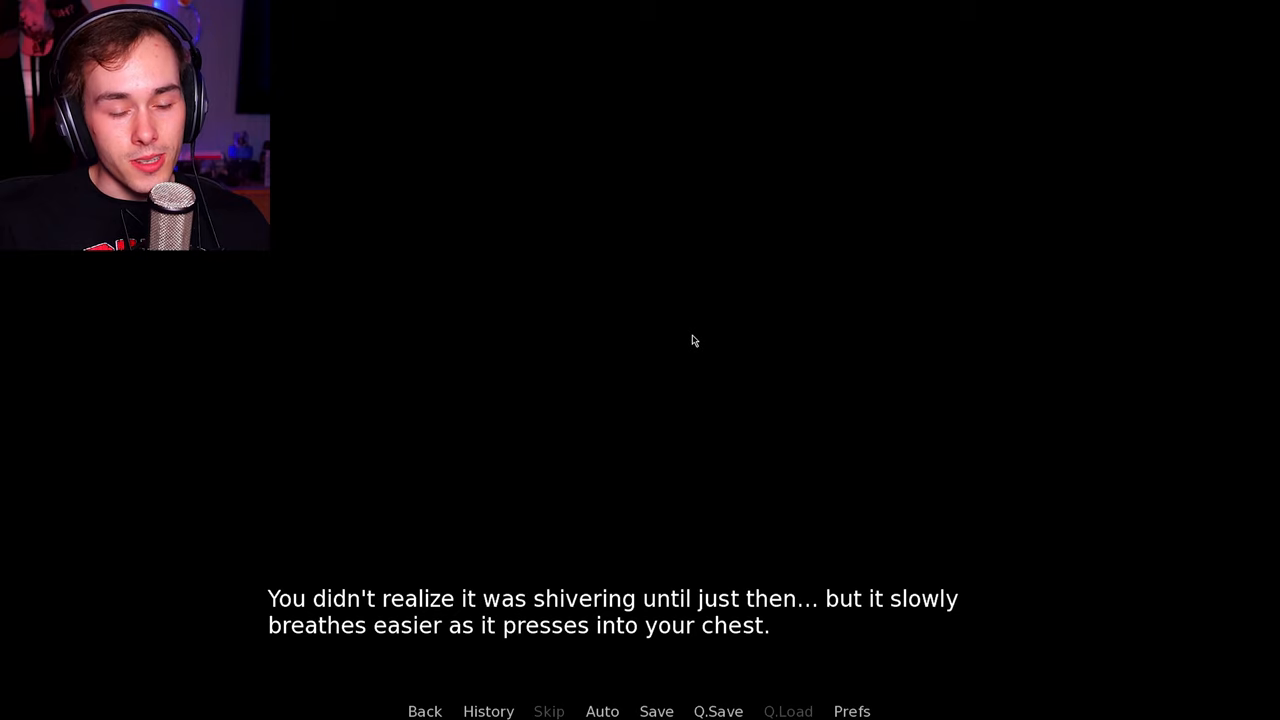
pyautogui.click(694, 340)
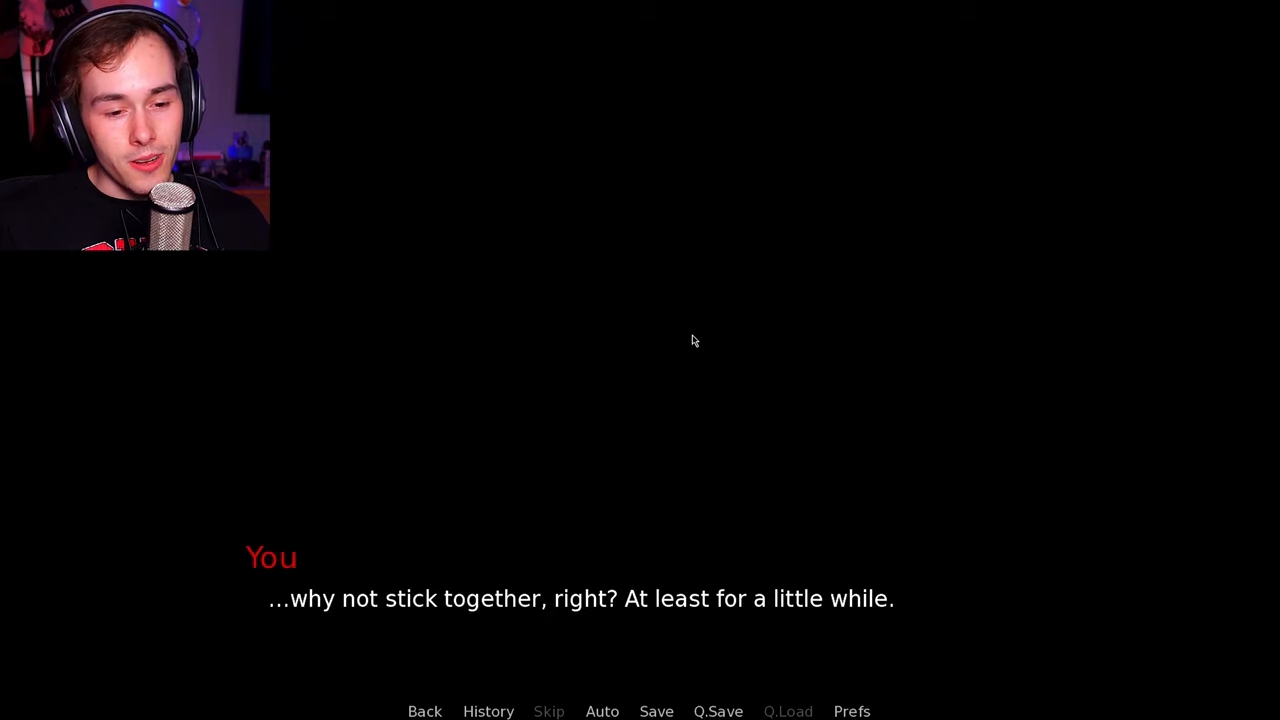
pyautogui.click(694, 340)
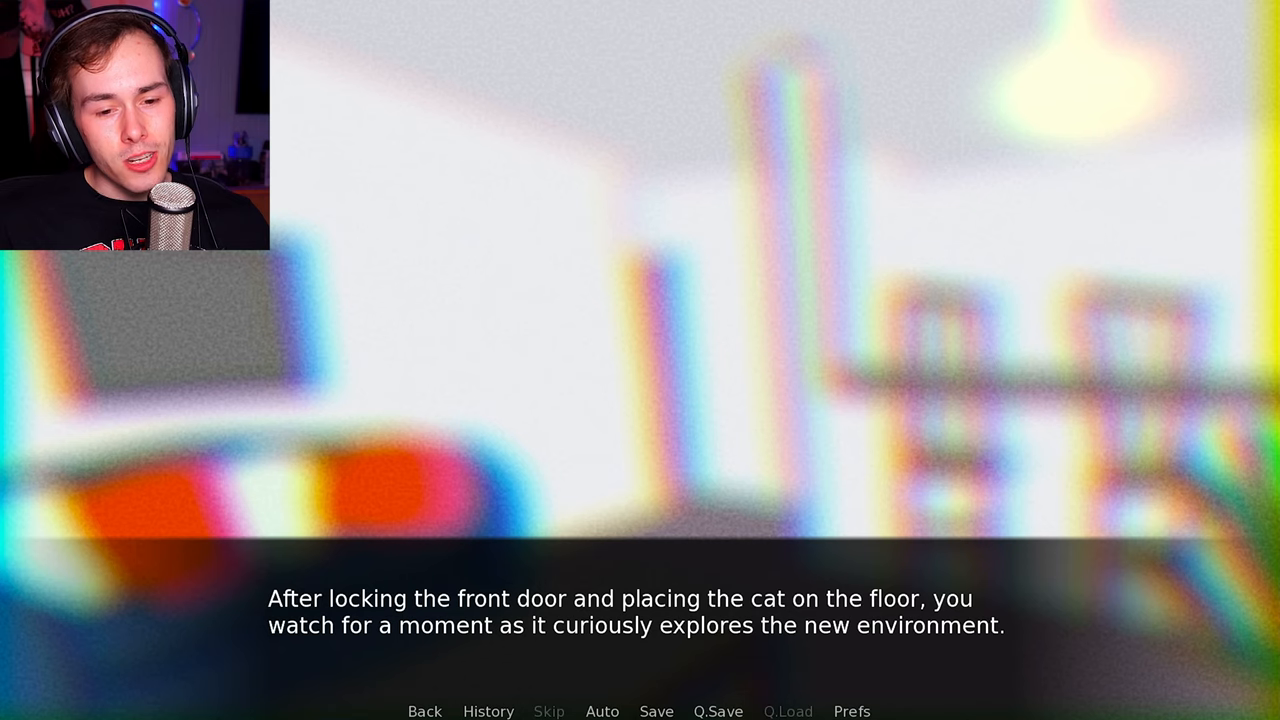
# - Advance the narration to arriving home and the cat exploring the apartment
pyautogui.click(640, 620)
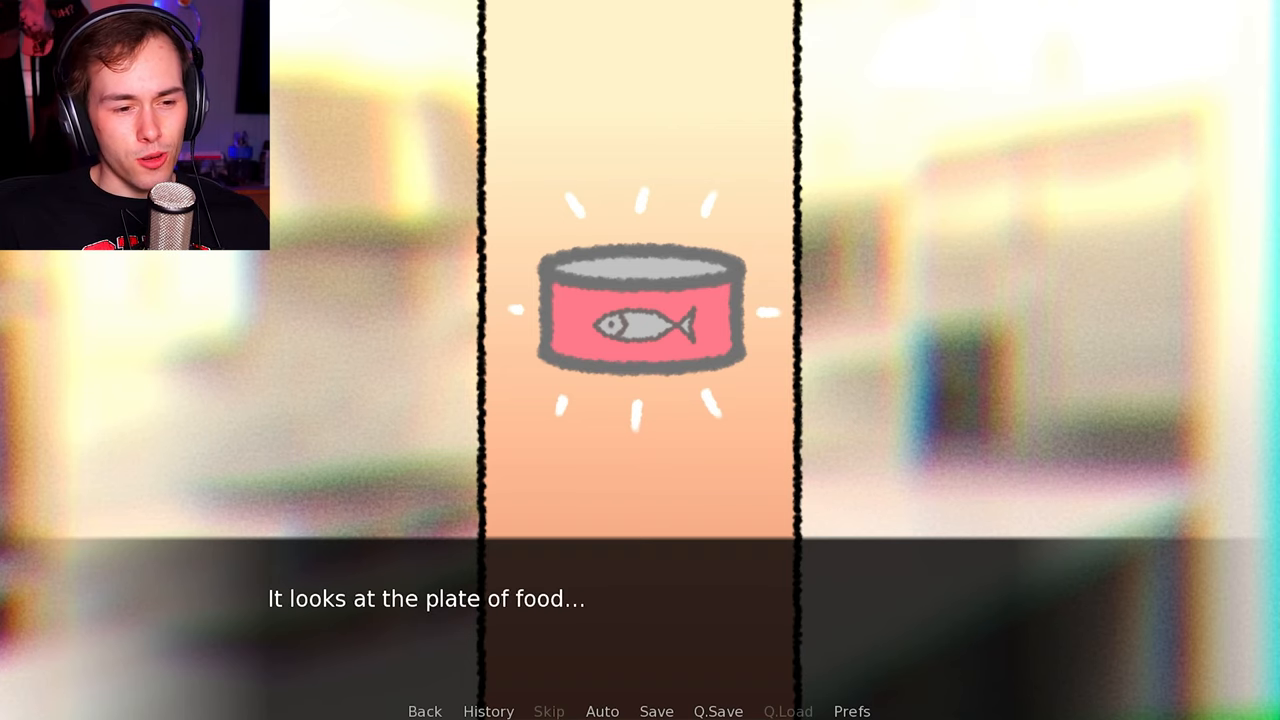
# - Read through the cat eating, purring against your legs and following you into the kitchen
pyautogui.click(640, 590)
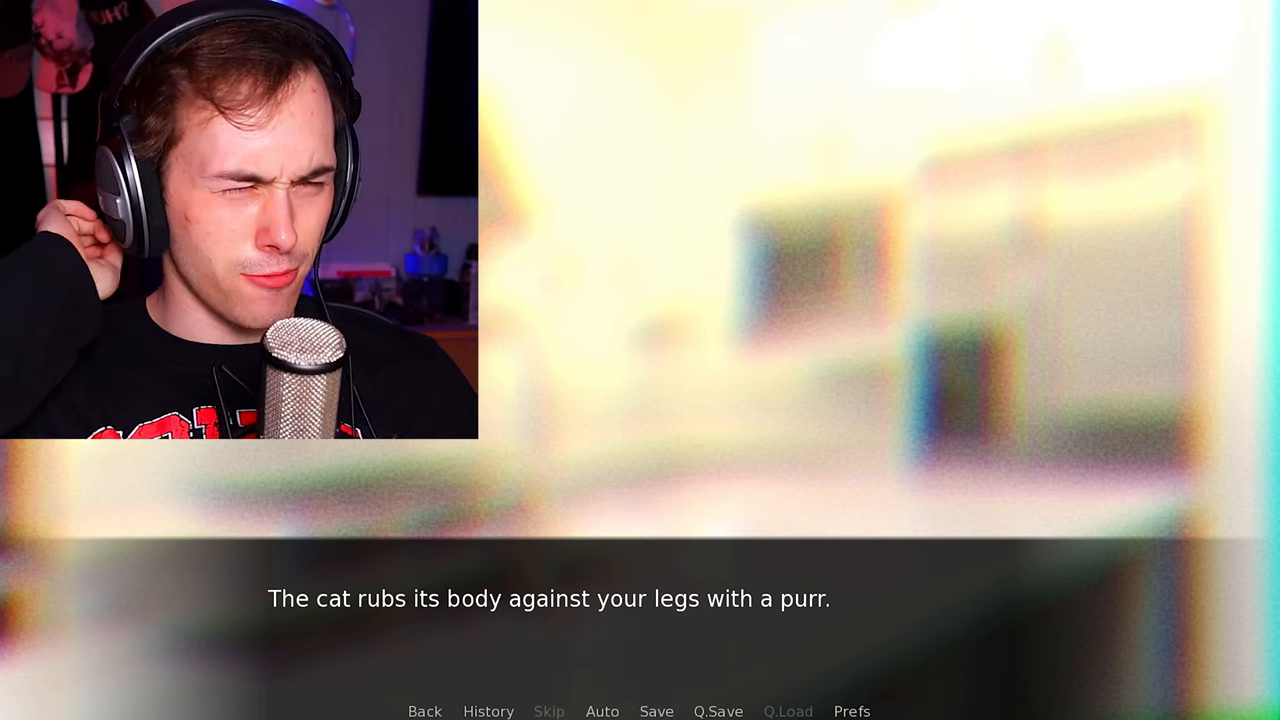
pyautogui.click(692, 340)
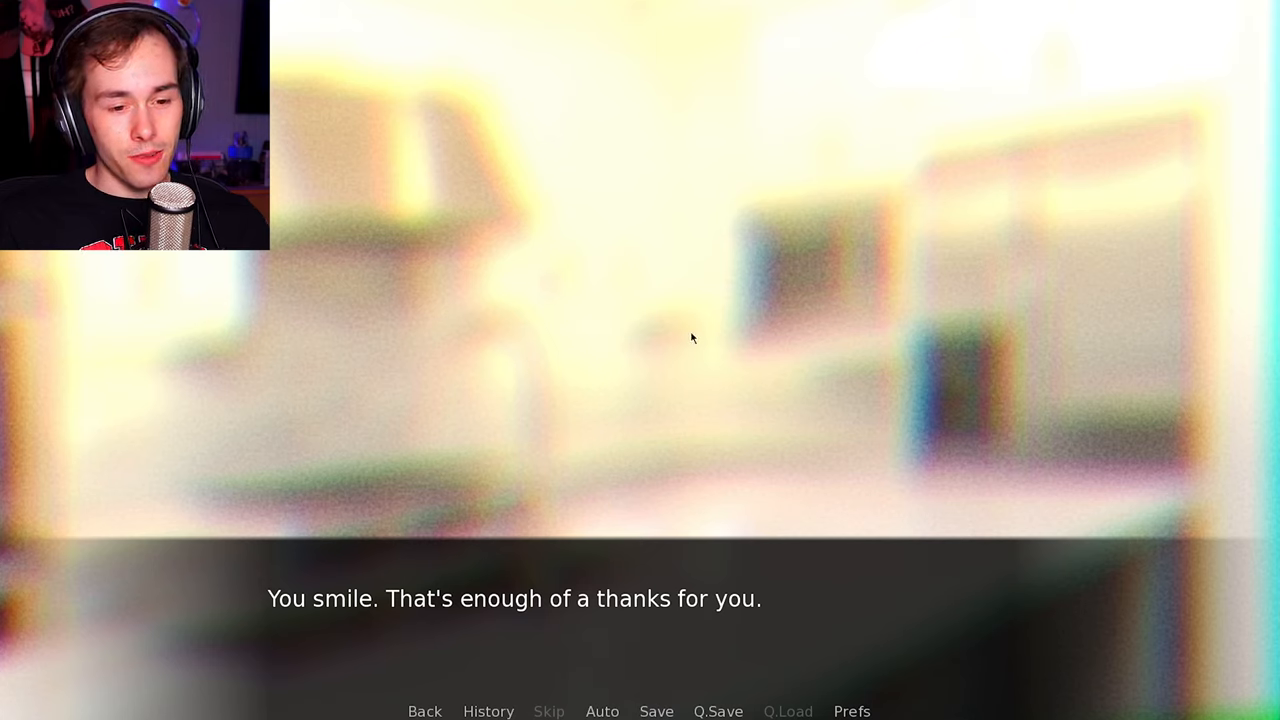
pyautogui.click(692, 338)
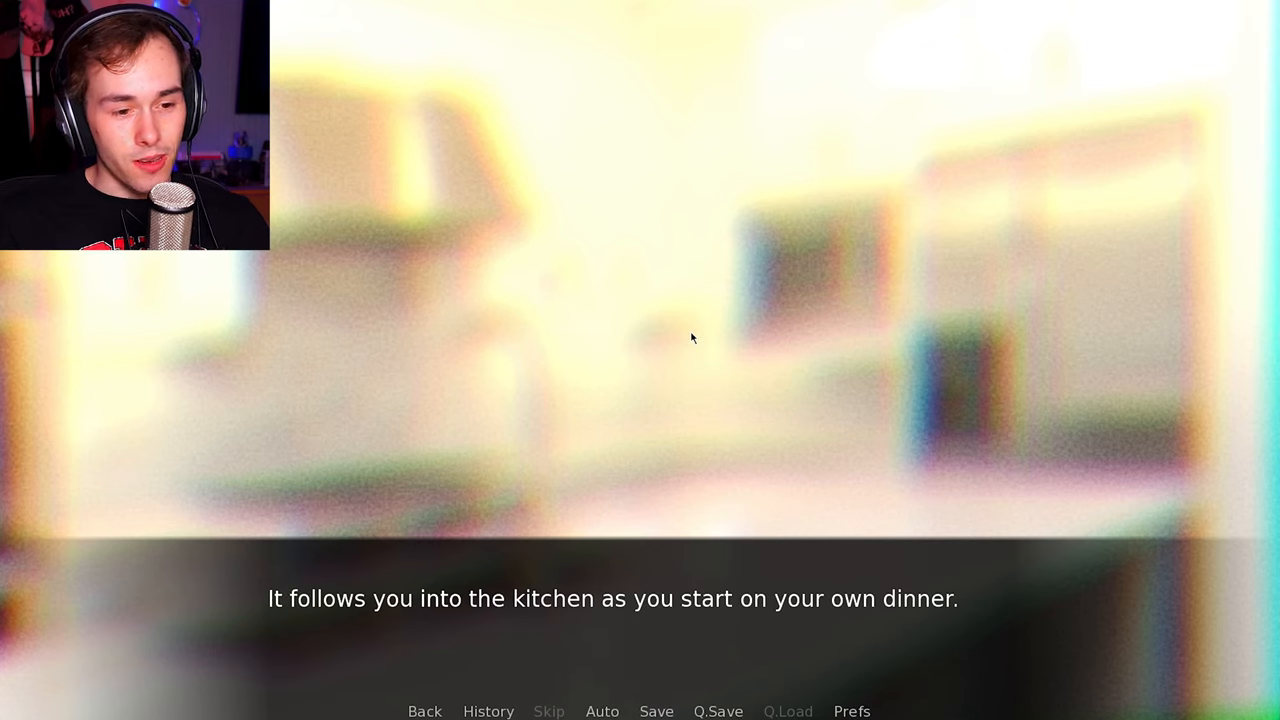
pyautogui.click(692, 338)
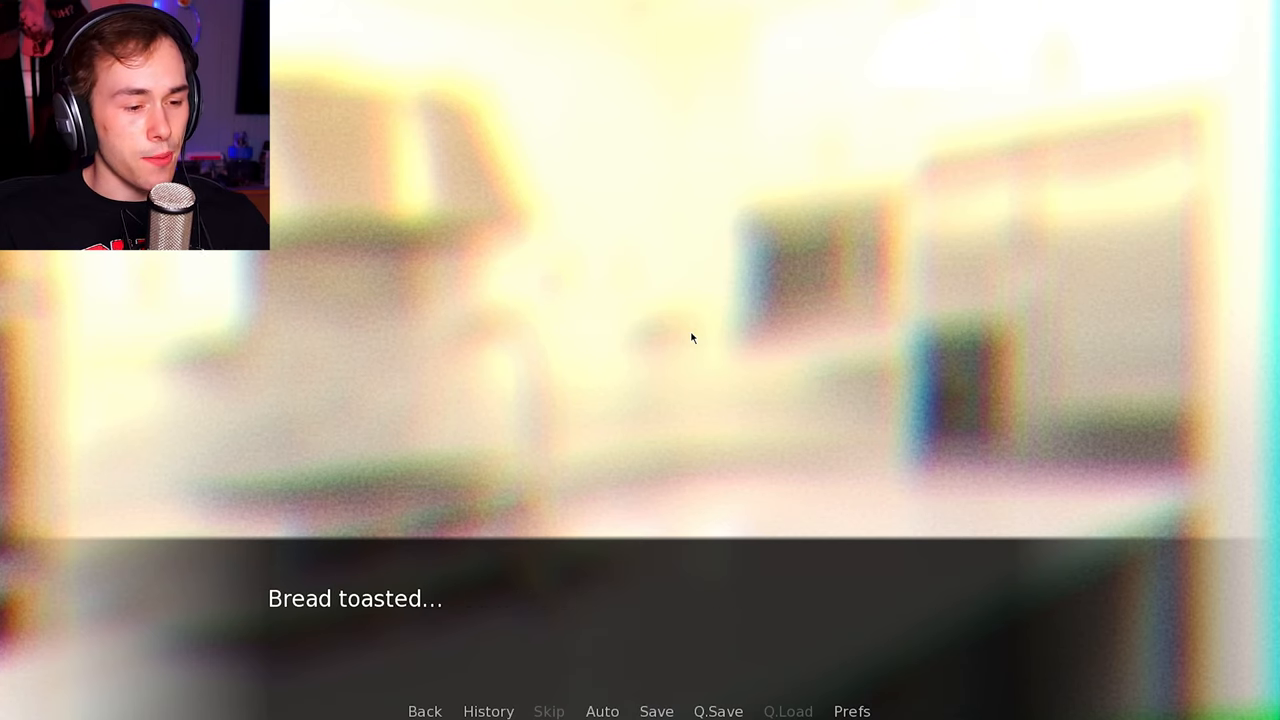
# - Read the sandwich-making lines until you cut your finger on the tomato
pyautogui.click(692, 338)
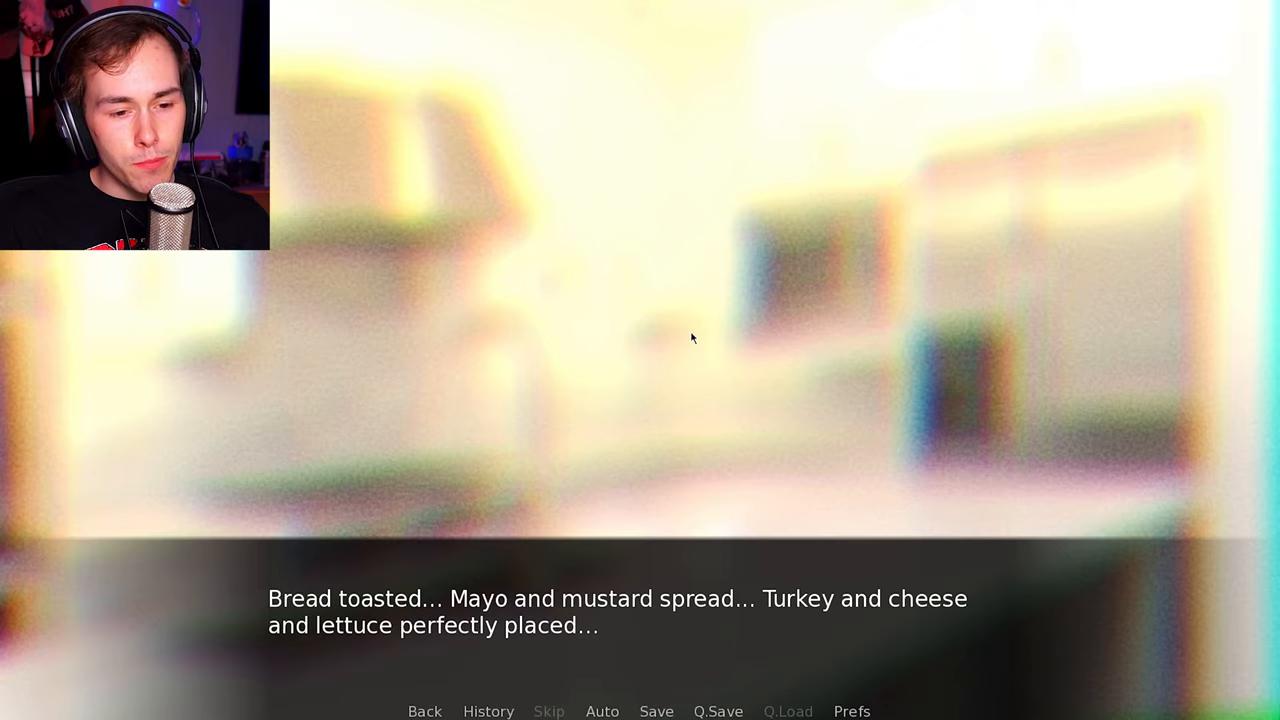
pyautogui.click(692, 340)
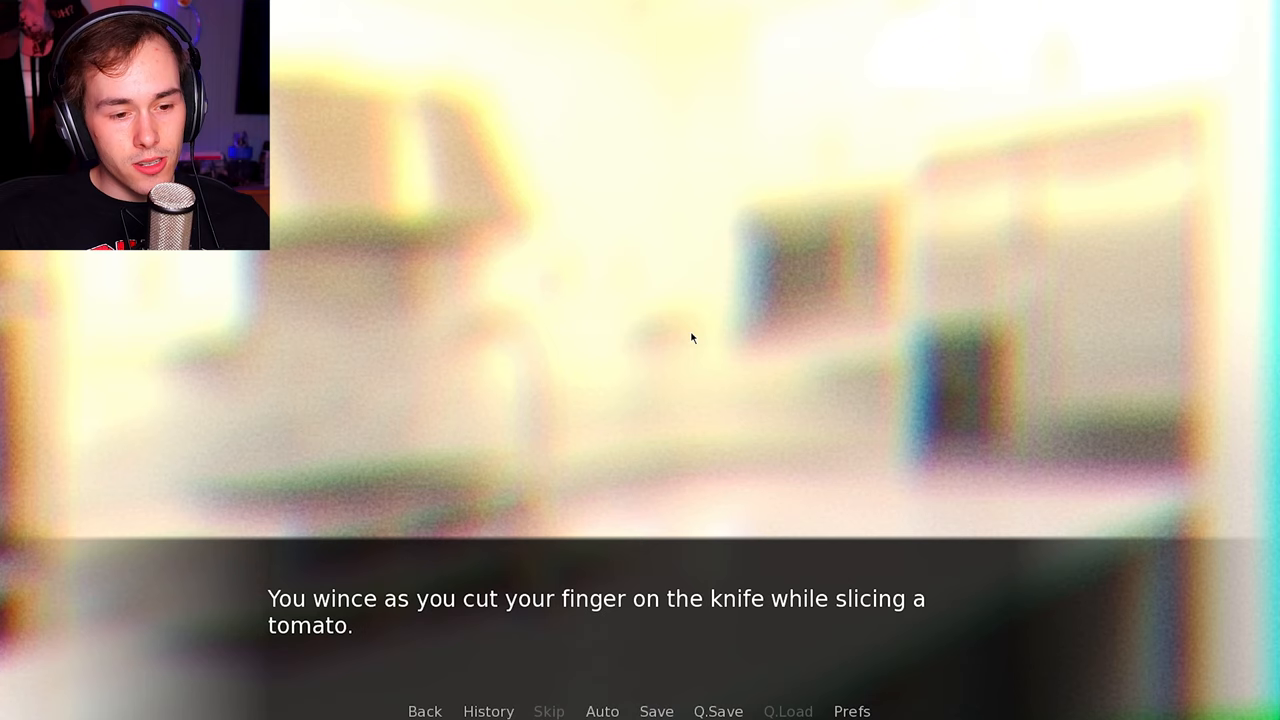
pyautogui.click(692, 338)
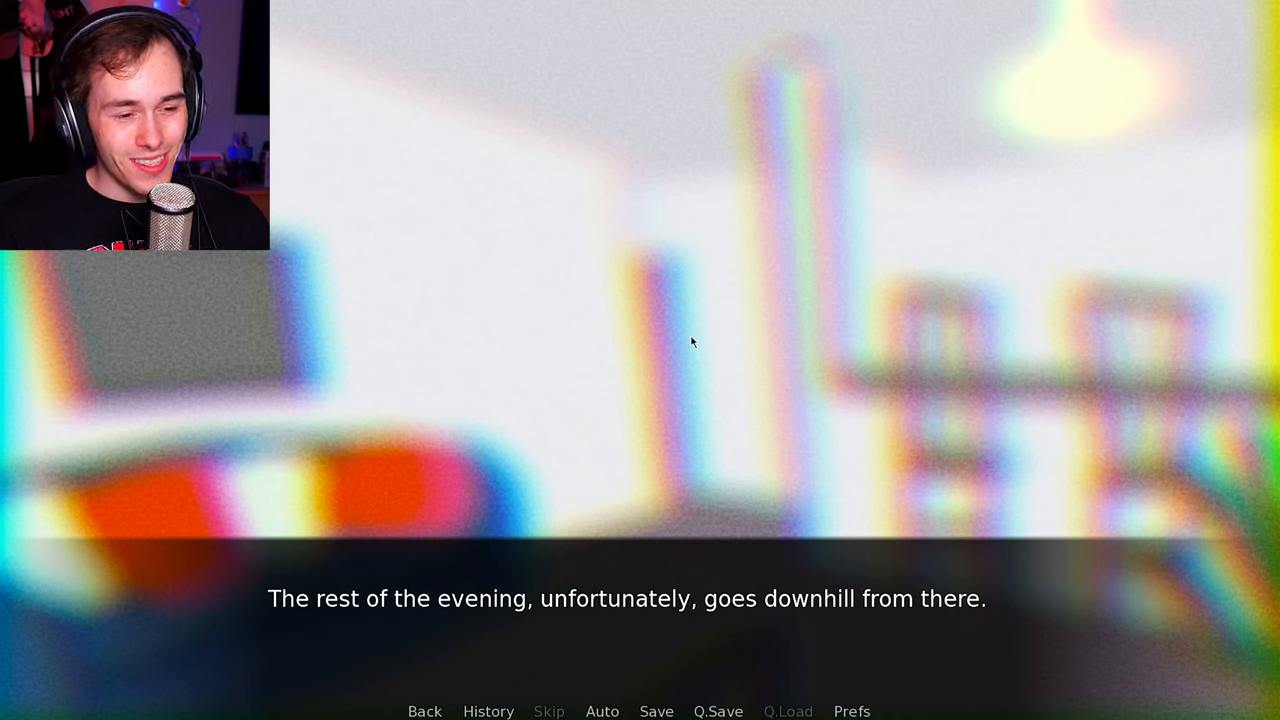
# - Read past the cat licking the bandaged cut and the worry it craves blood
pyautogui.click(692, 342)
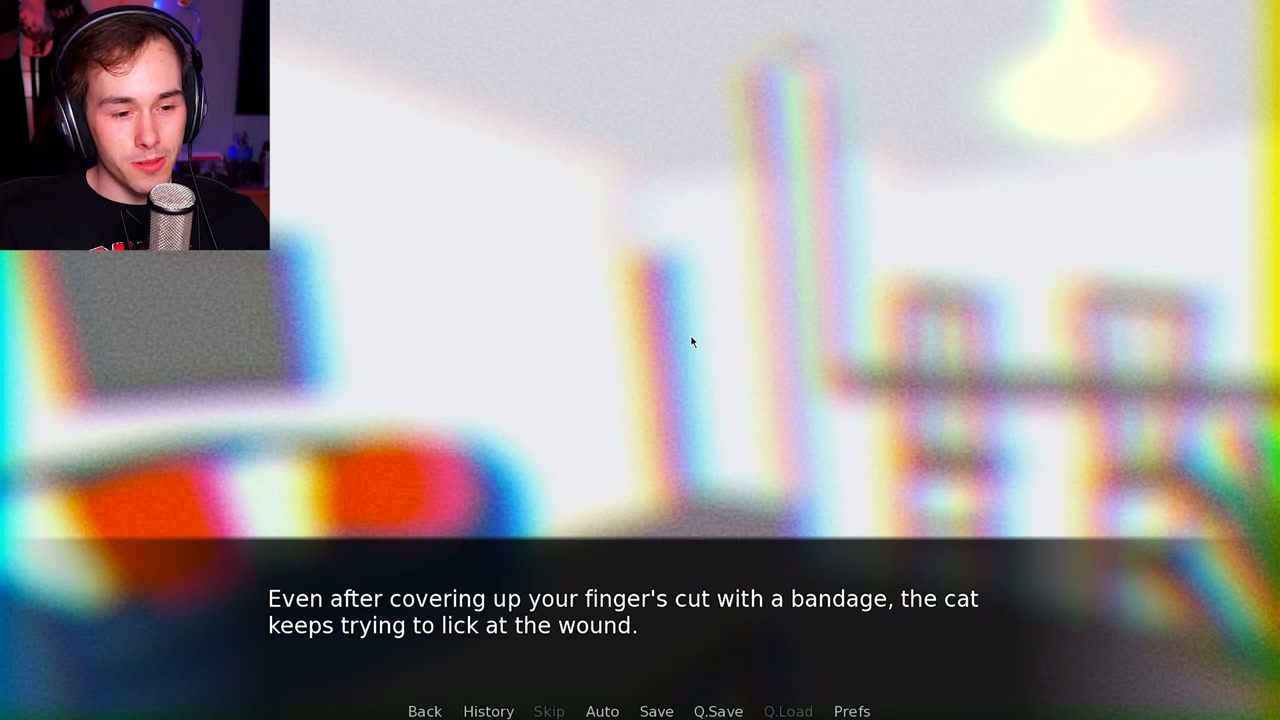
pyautogui.click(692, 342)
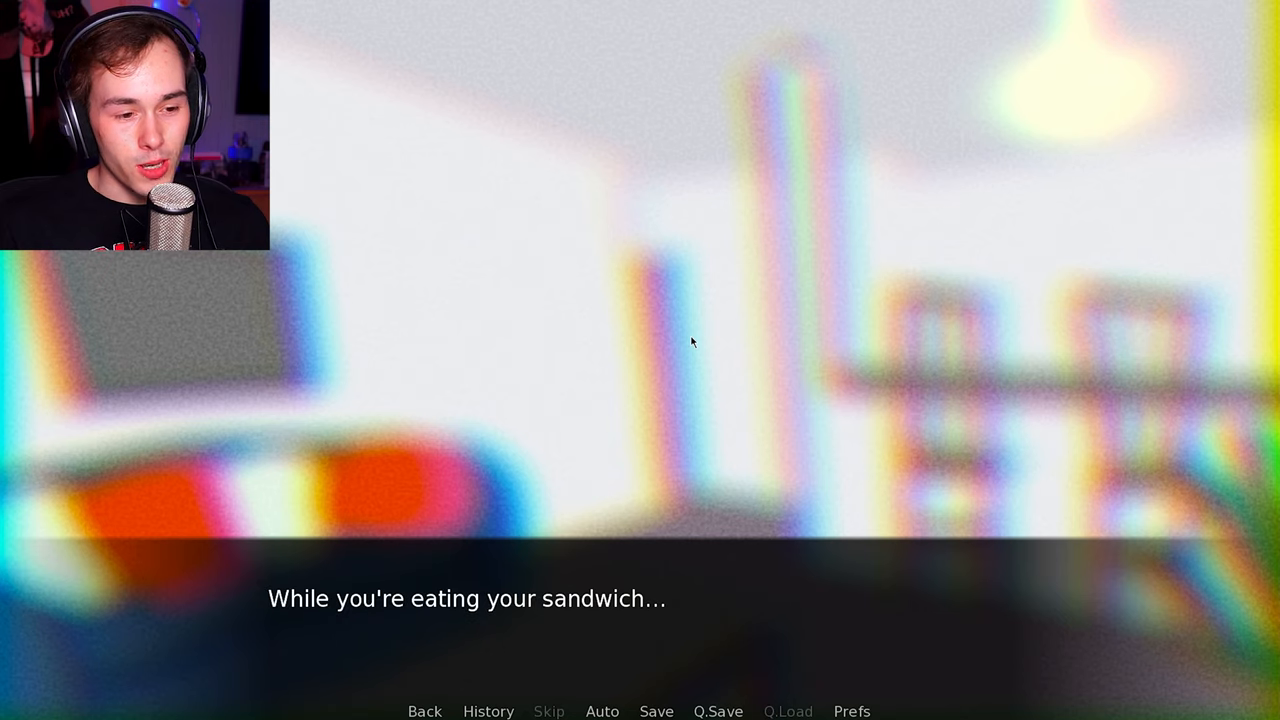
pyautogui.click(692, 344)
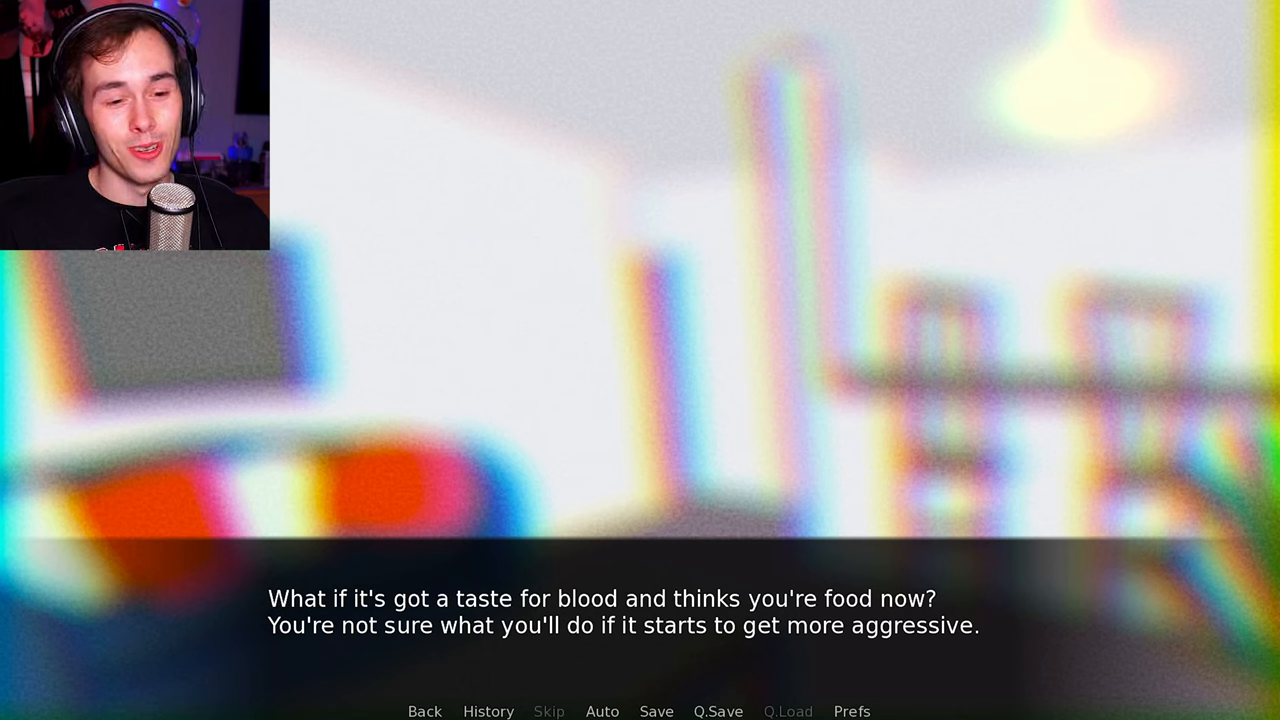
pyautogui.click(640, 610)
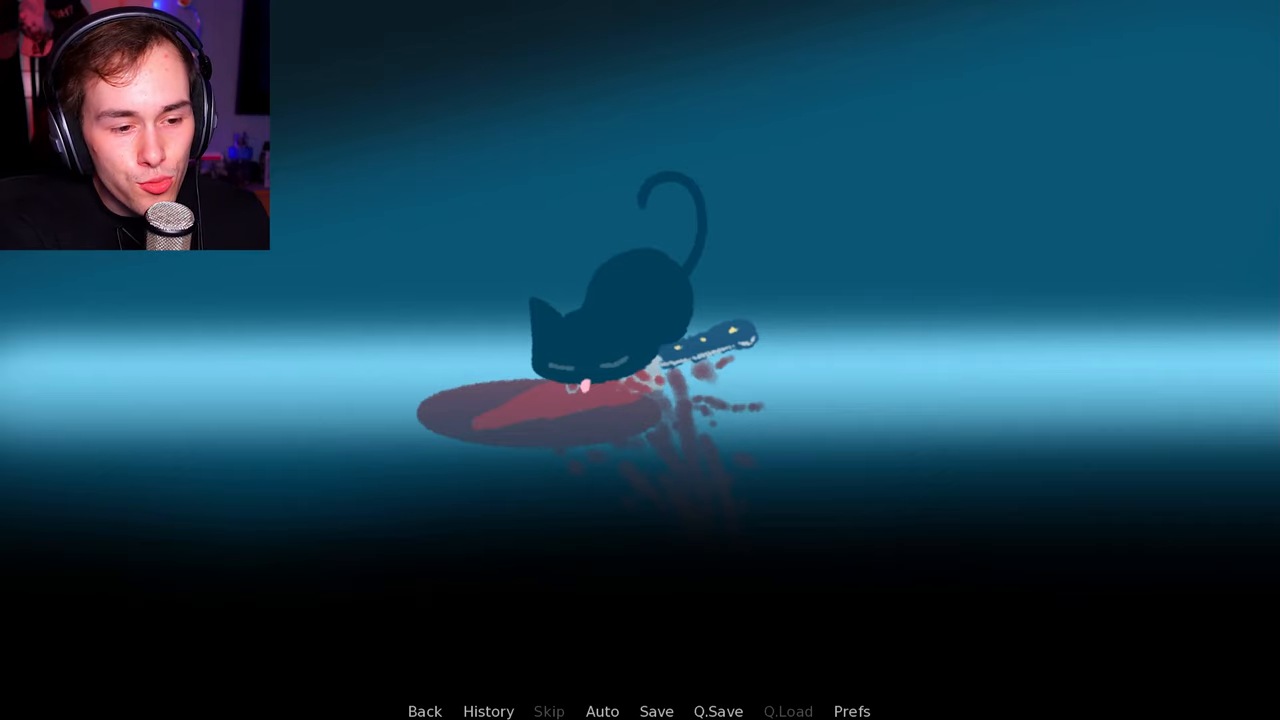
# - Advance past the cat crouched over the bloody knife
pyautogui.click(640, 380)
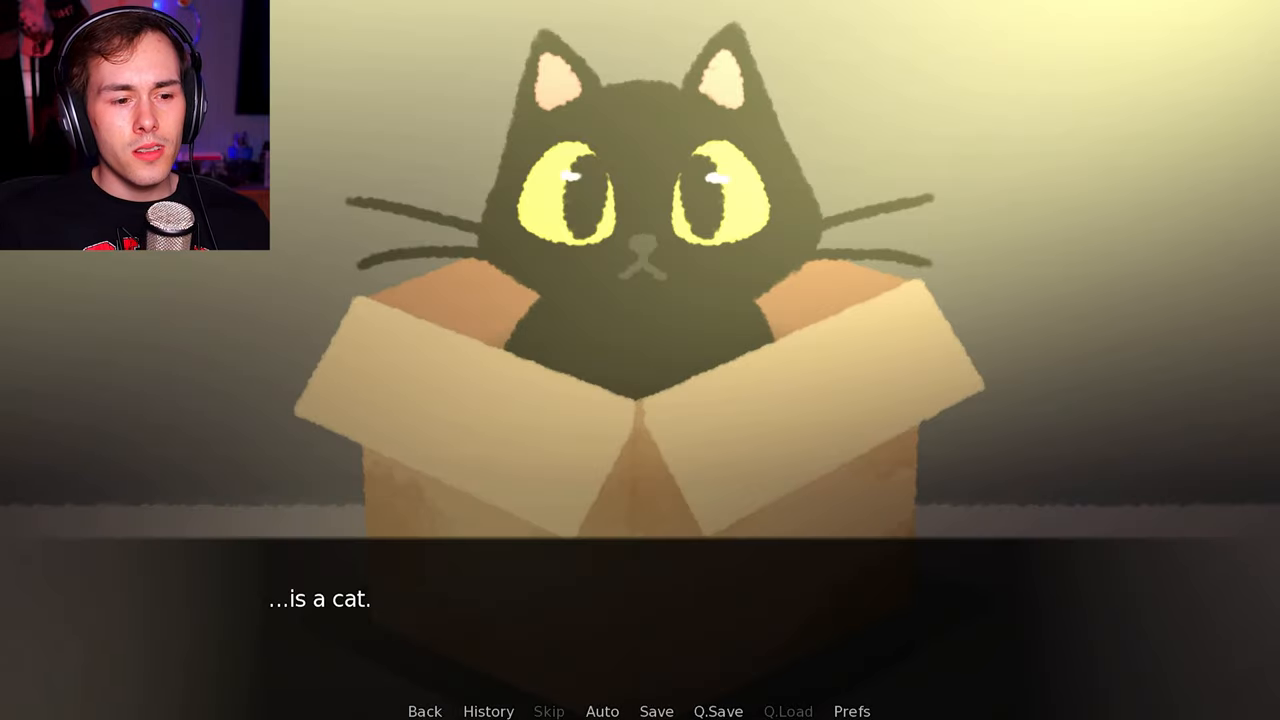
# - Decline to take the boxed cat home and read the 'Sadly, as cute as the cat is...' line
pyautogui.click(640, 380)
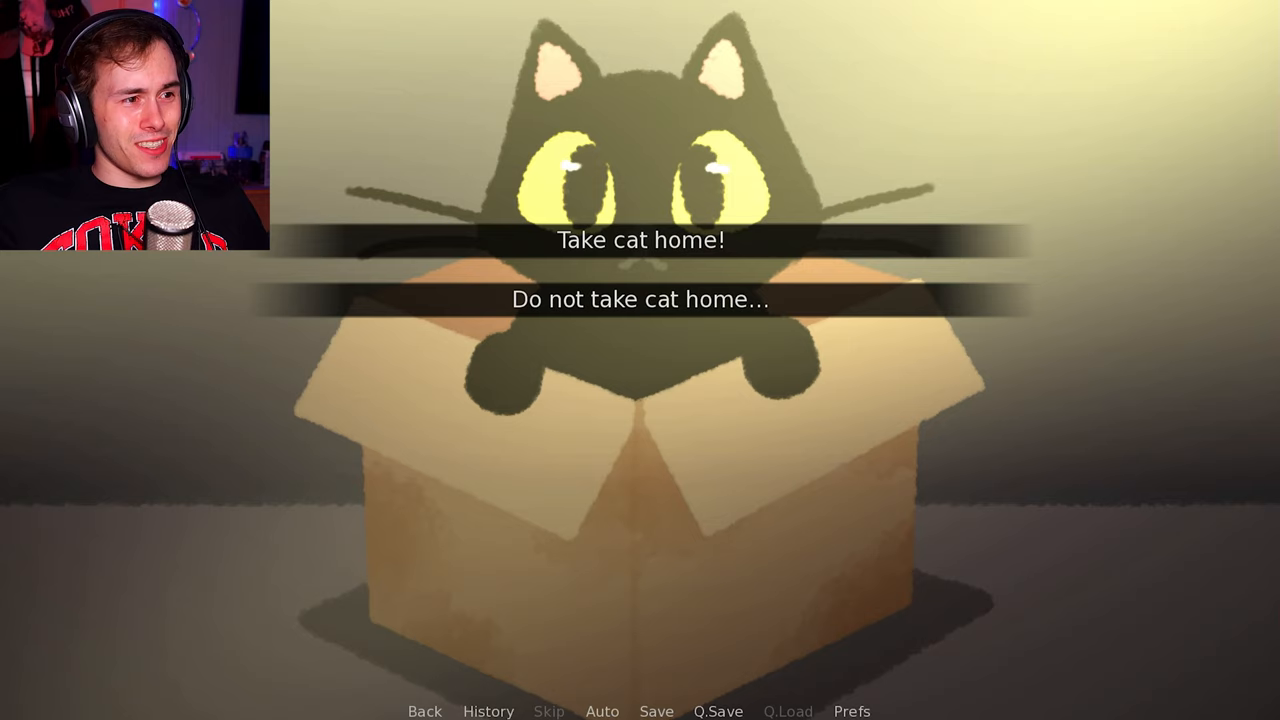
pyautogui.click(640, 300)
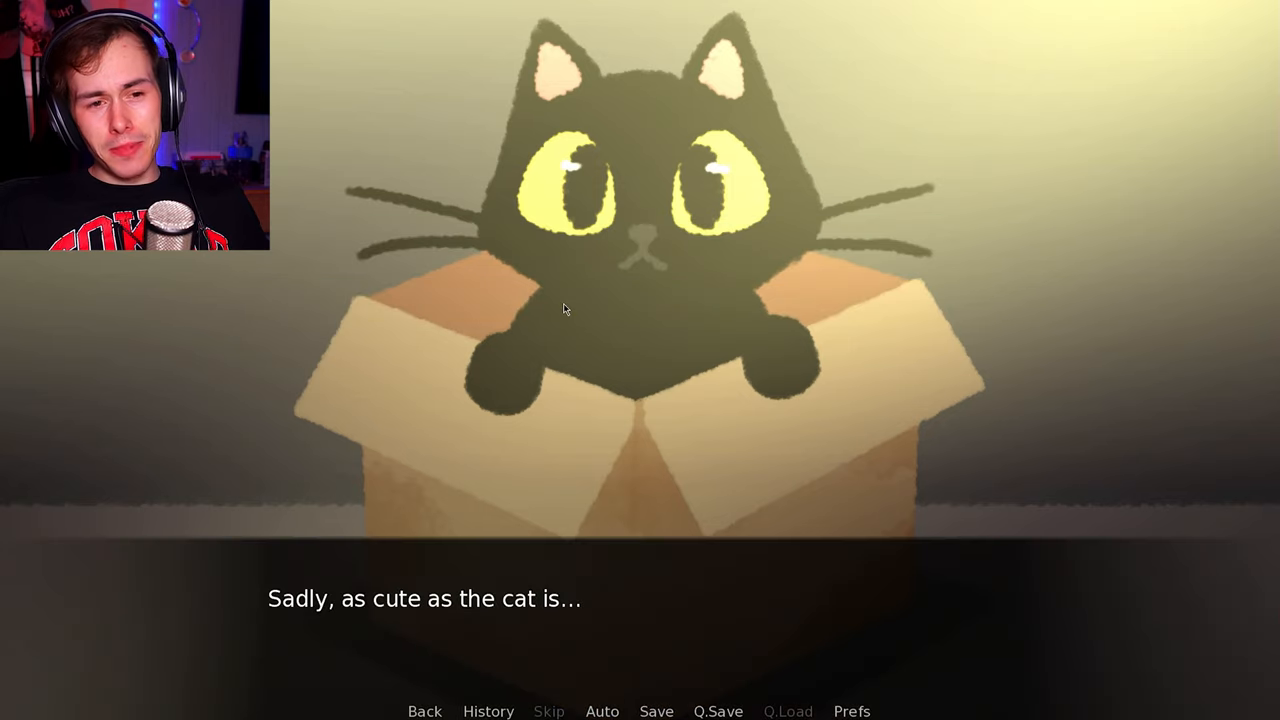
pyautogui.click(564, 308)
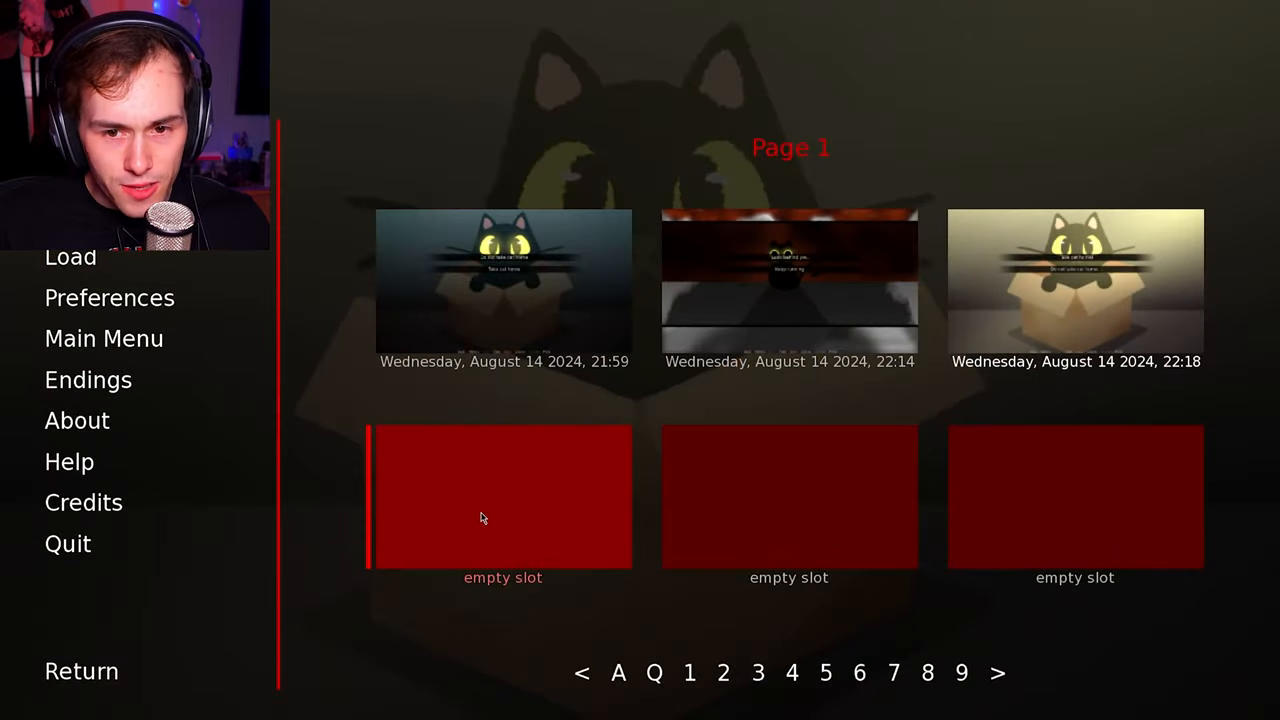
# - Save progress to a free slot, then continue past the line about the cat's hopes
pyautogui.click(1076, 284)
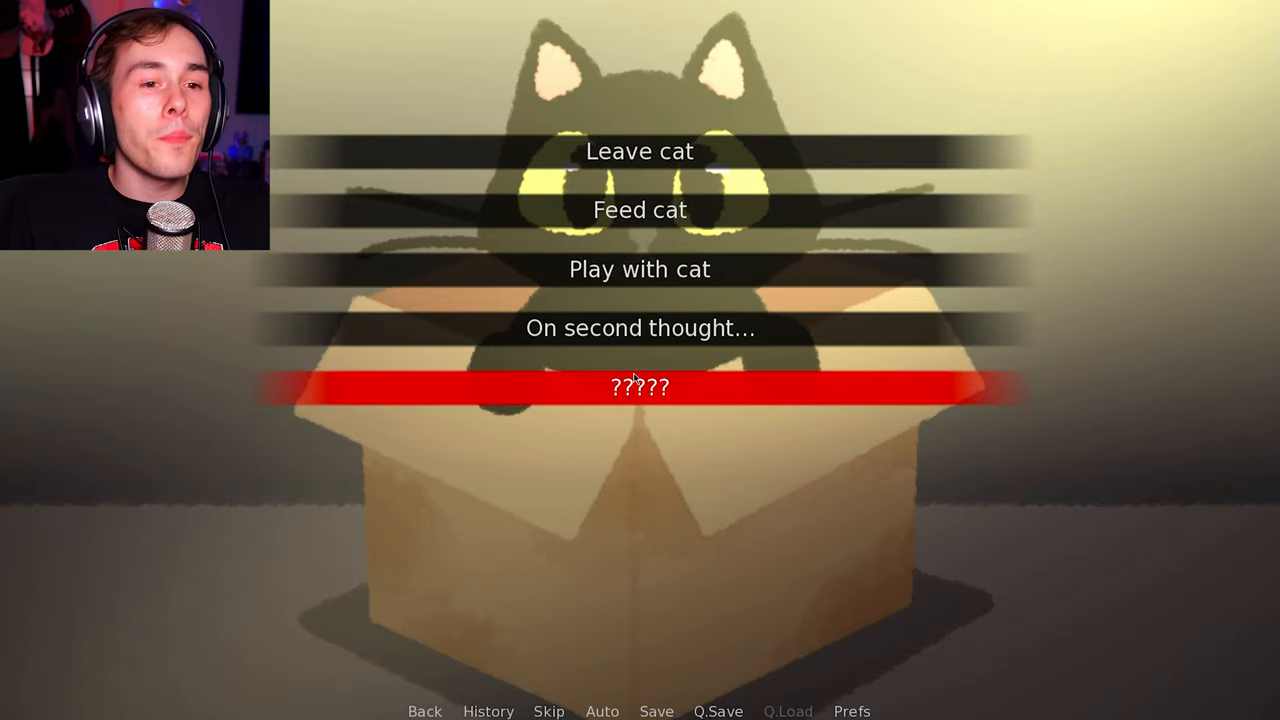
pyautogui.moveTo(620, 170)
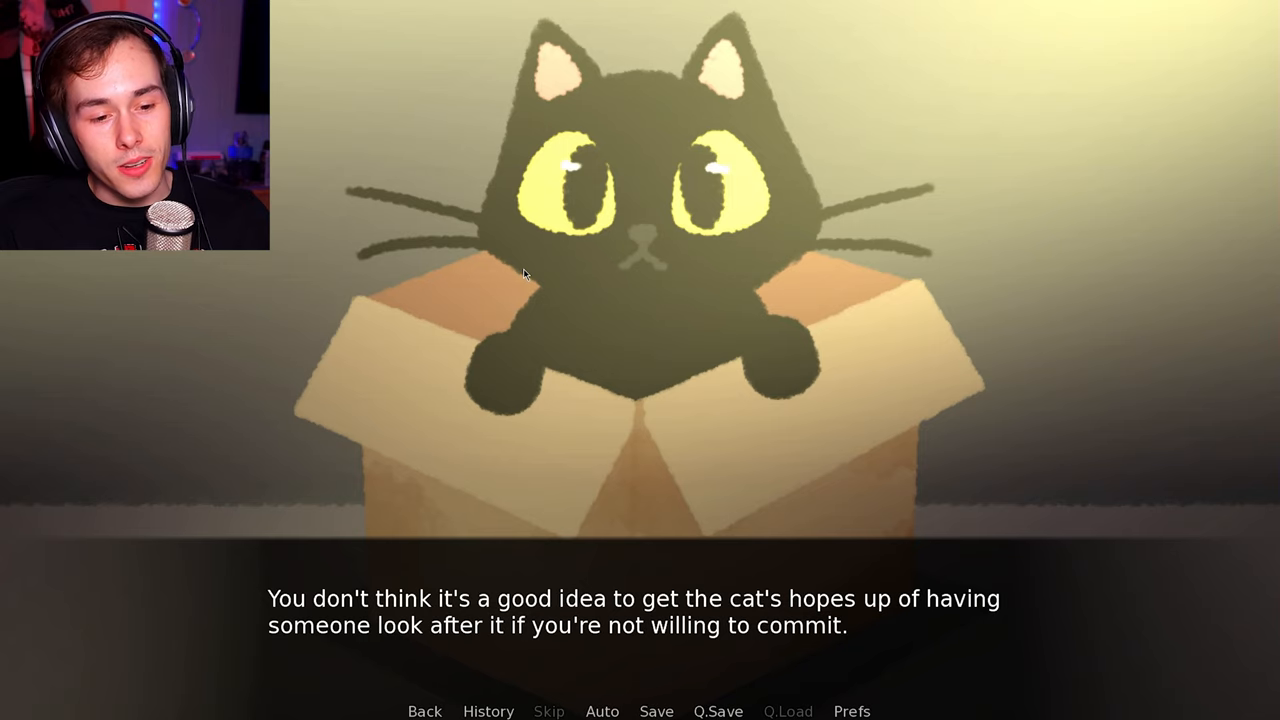
pyautogui.click(528, 272)
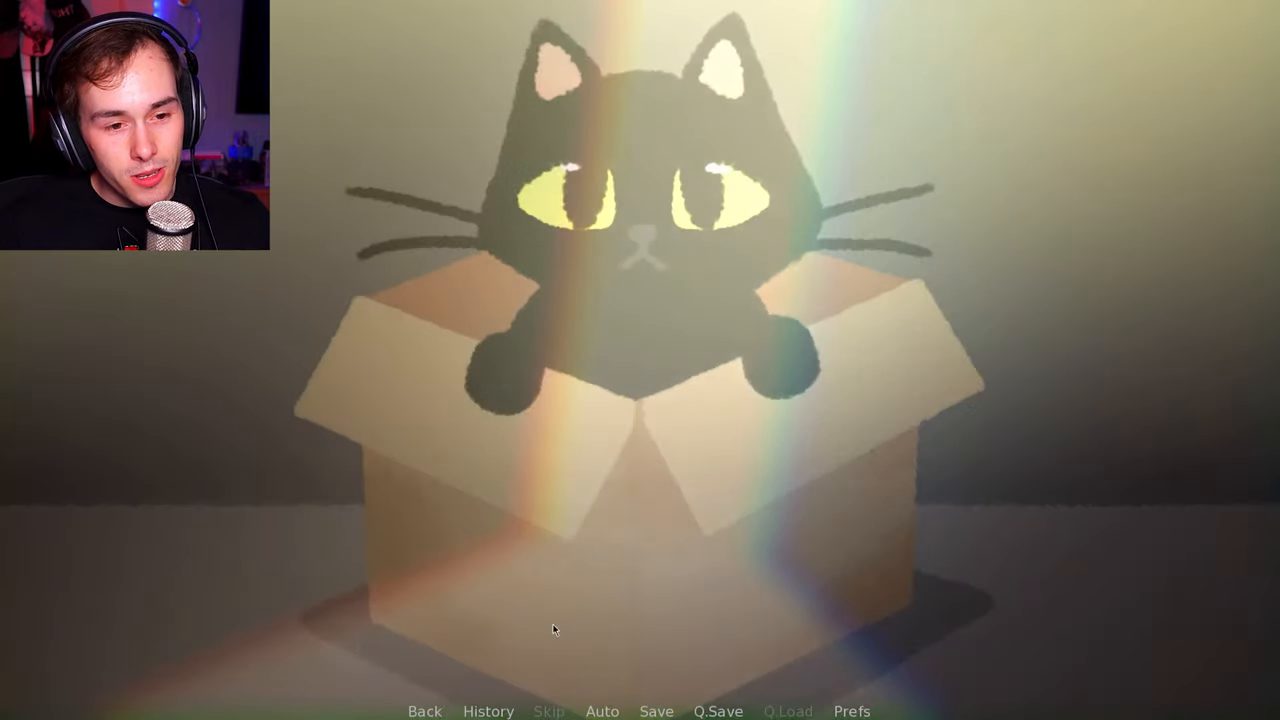
# - Advance past the boxed cat's meow and the best-for-both-of-you narration to the street
pyautogui.click(556, 628)
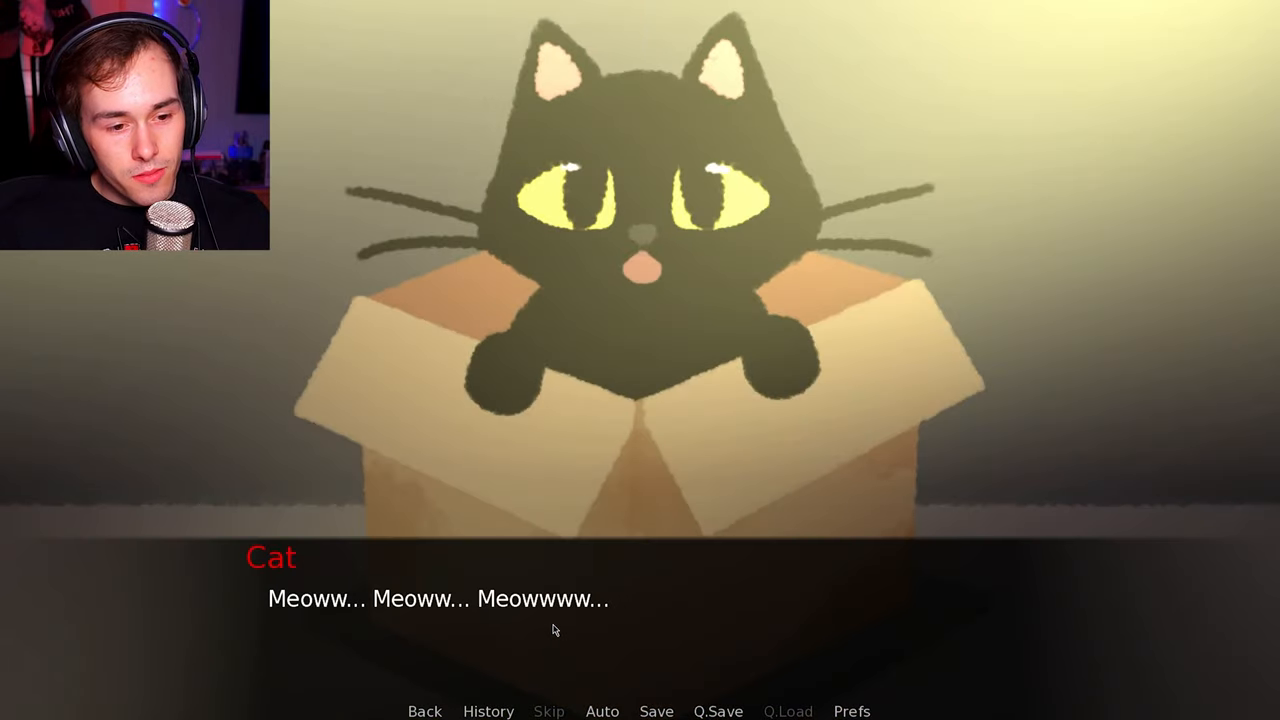
pyautogui.click(552, 628)
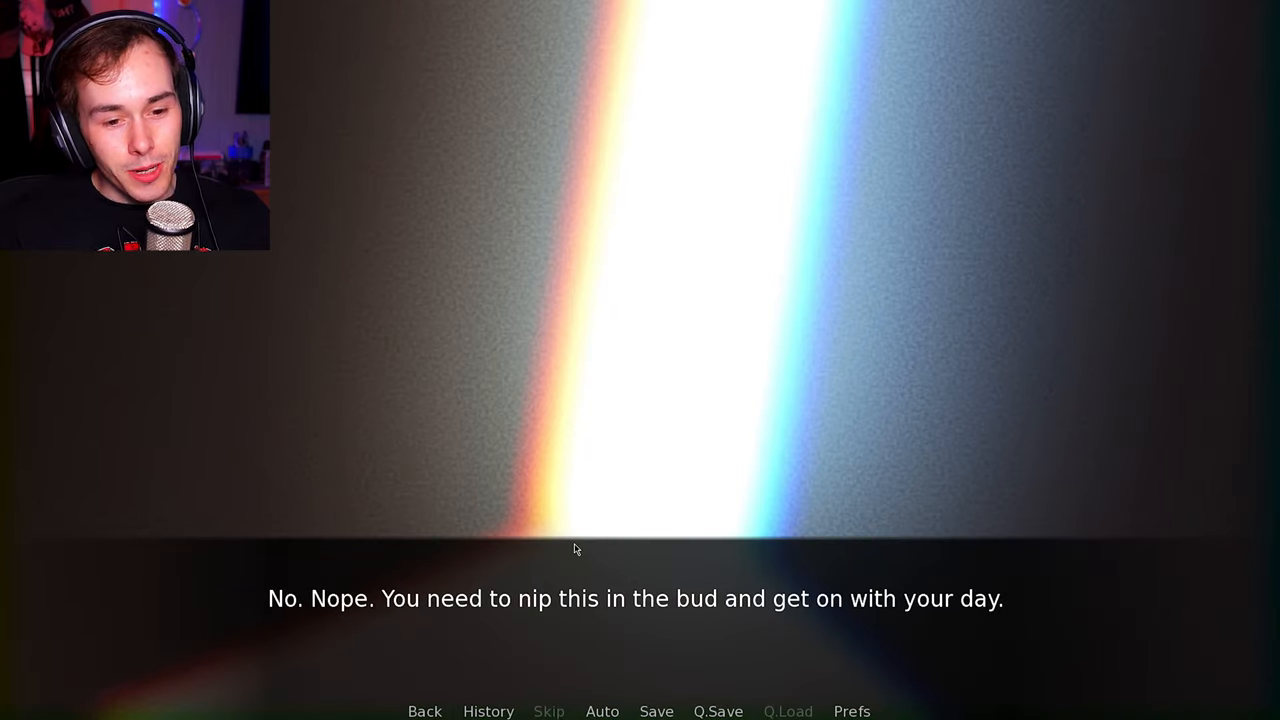
pyautogui.click(576, 548)
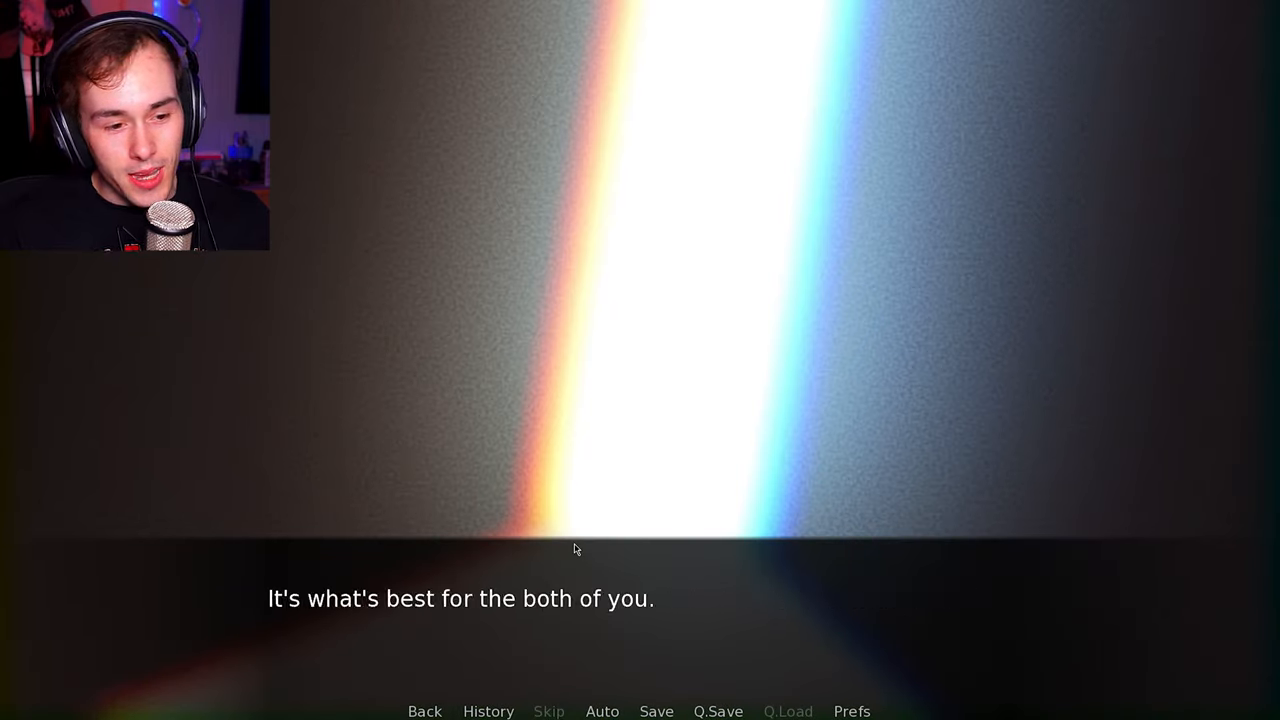
pyautogui.click(576, 548)
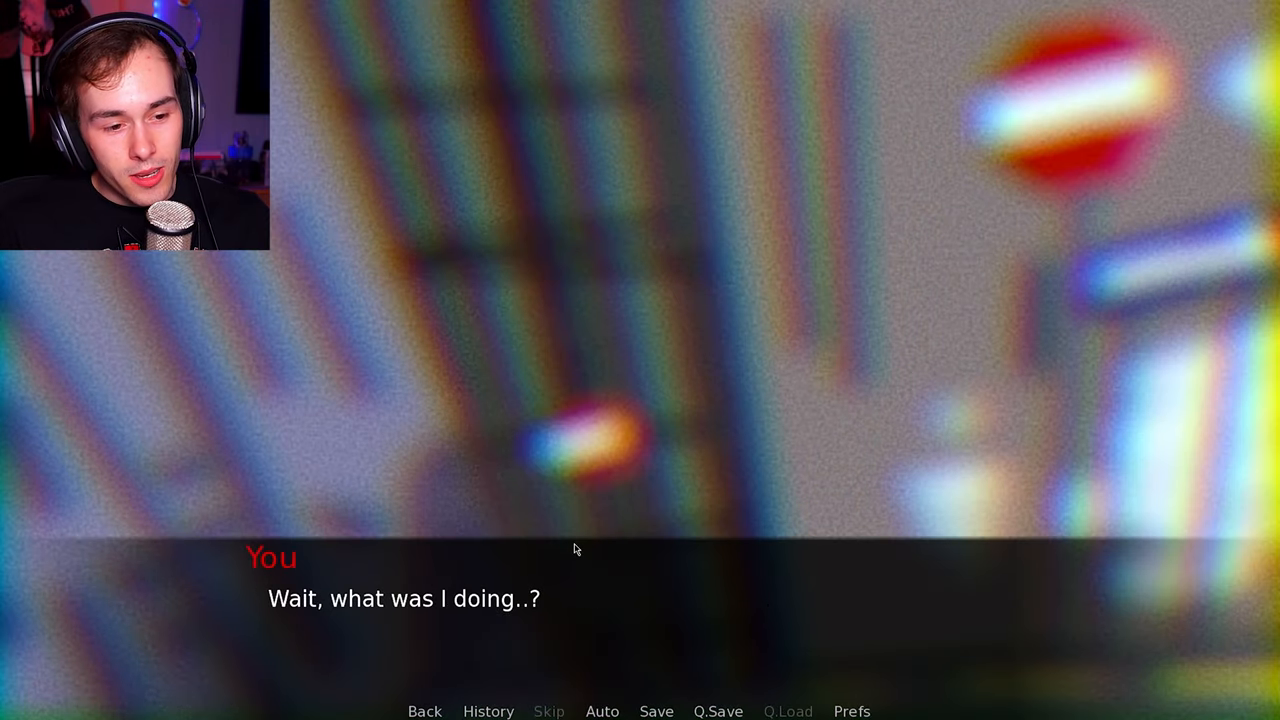
# - Advance past 'Wait, what was I doing..?' so the movie/carnival/dog park choice appears
pyautogui.click(576, 548)
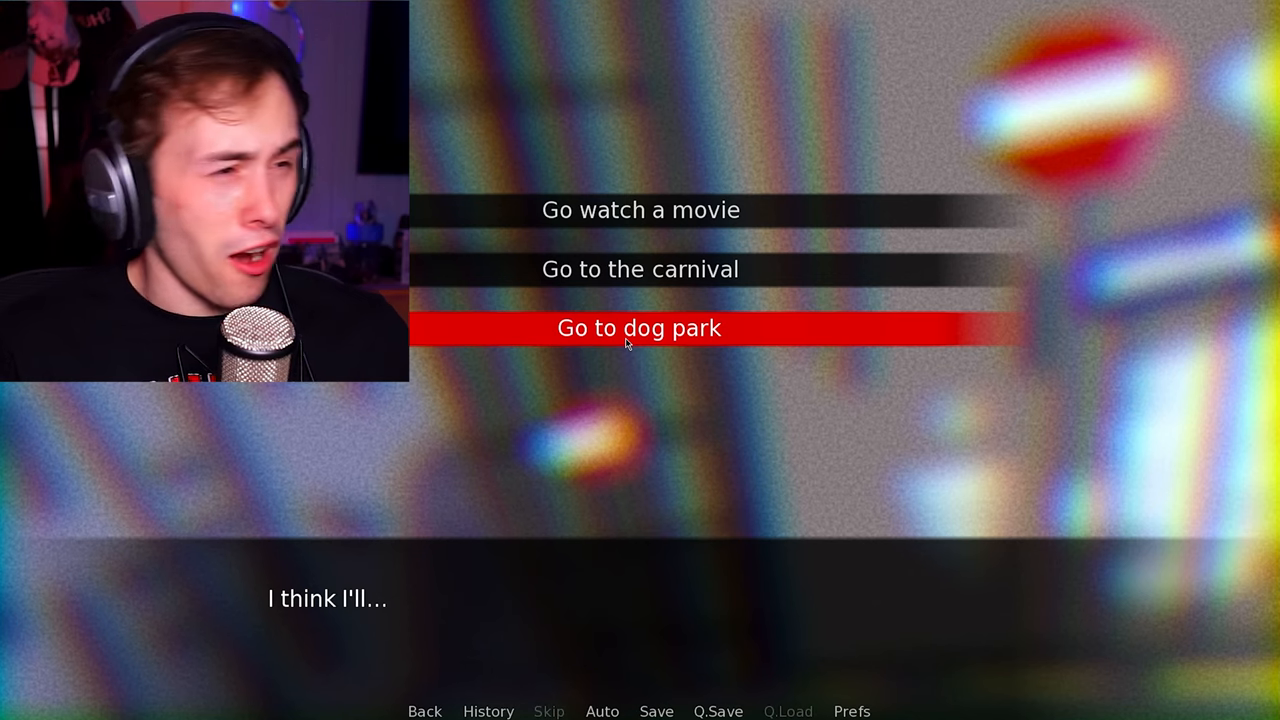
# - Choose 'Go to dog park' and read the stroll and cute-dog lines into the park
pyautogui.click(640, 328)
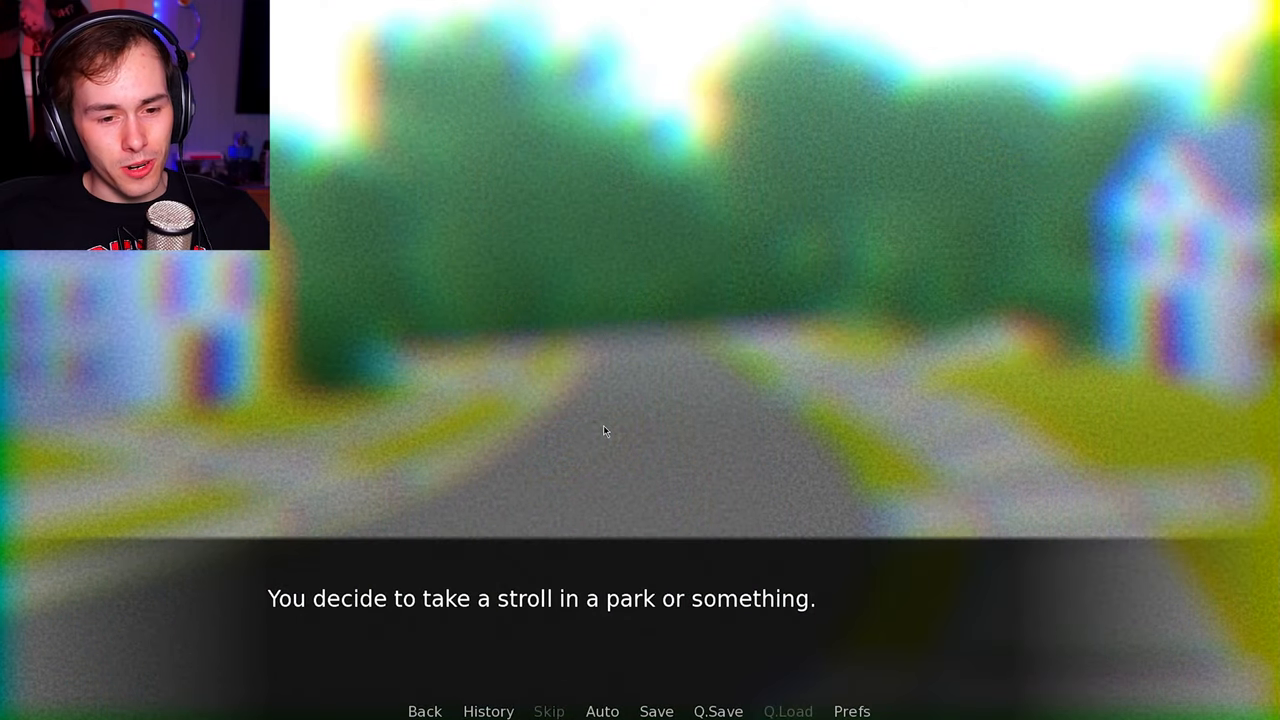
pyautogui.click(604, 432)
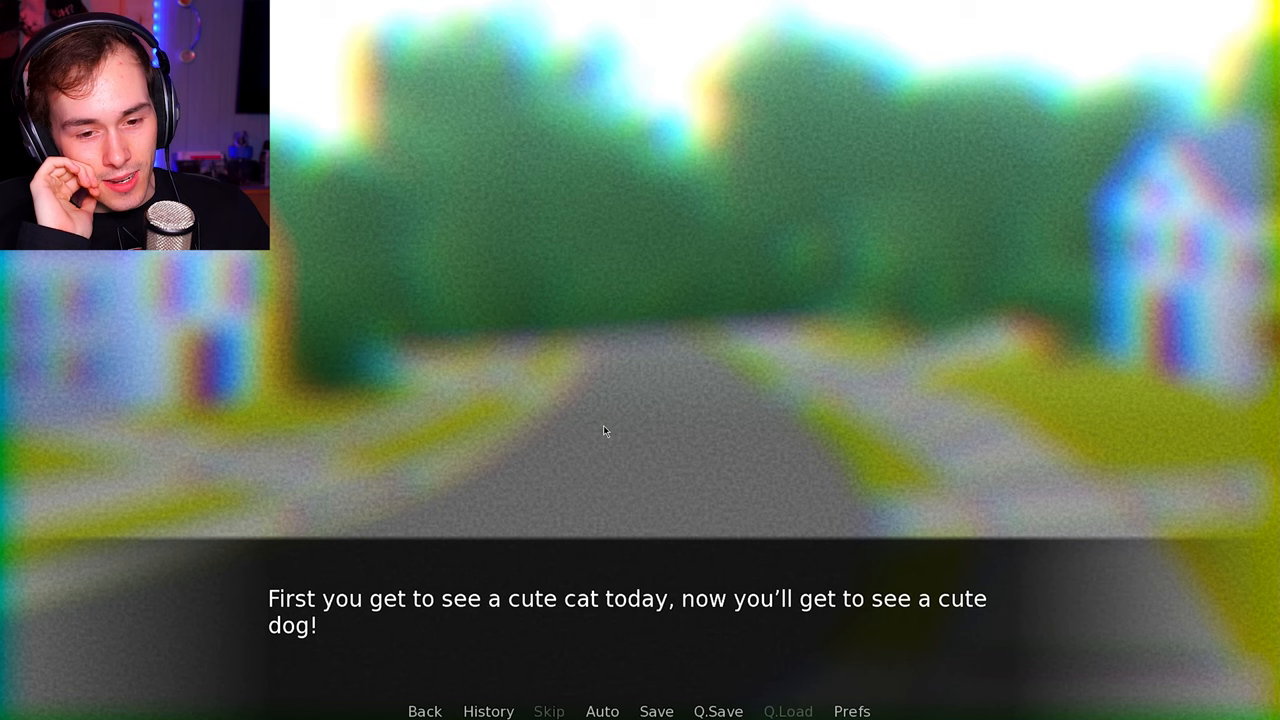
pyautogui.click(604, 432)
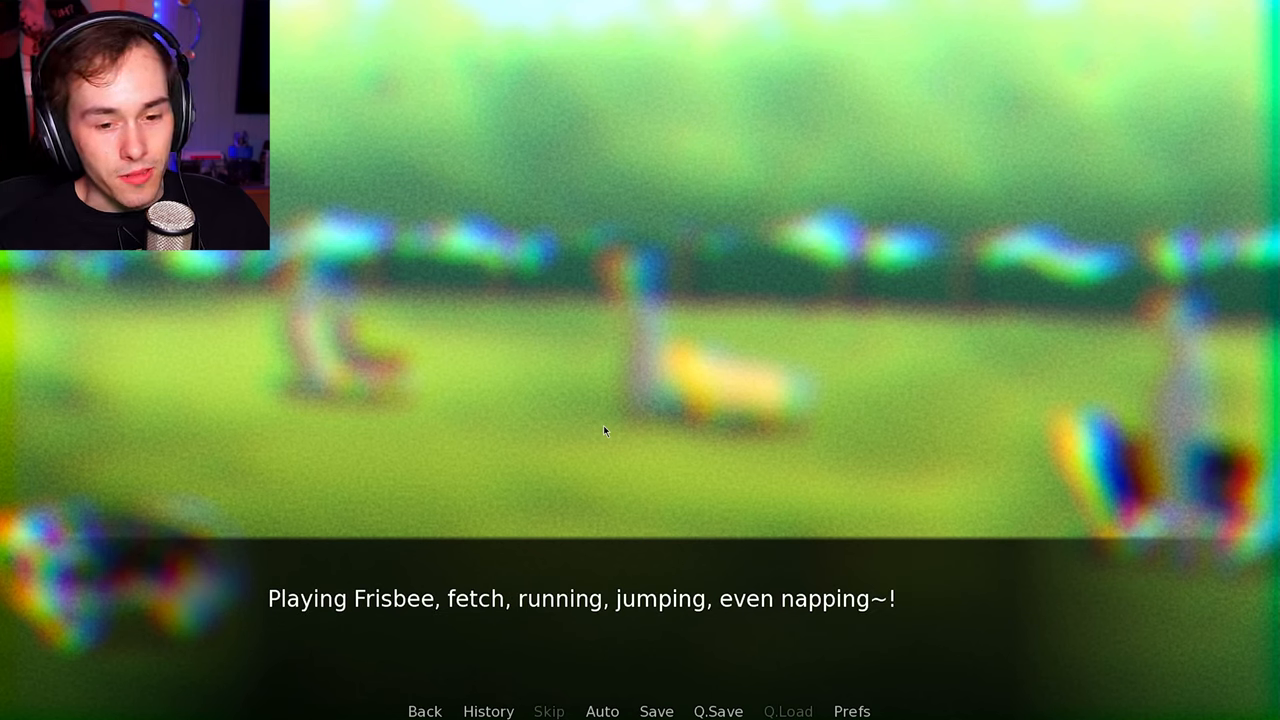
# - Advance past the dogs-playing line until the puppy's five choice buttons appear
pyautogui.click(606, 432)
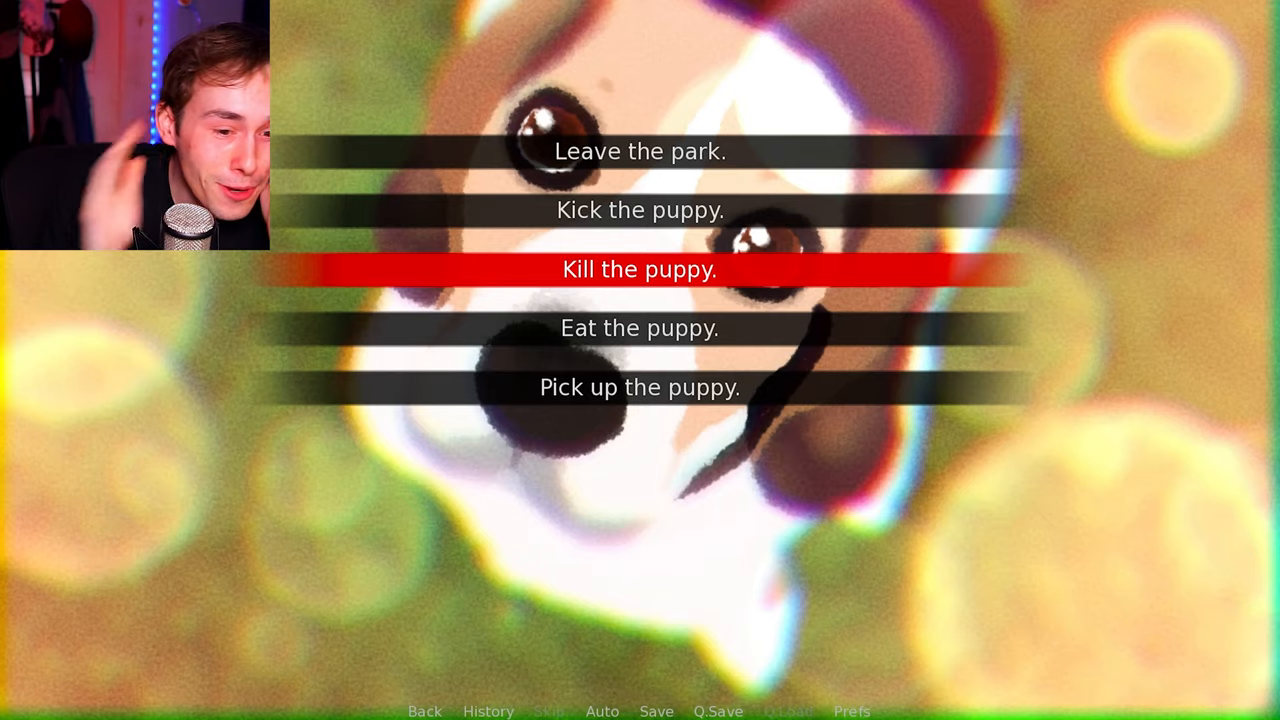
pyautogui.click(658, 712)
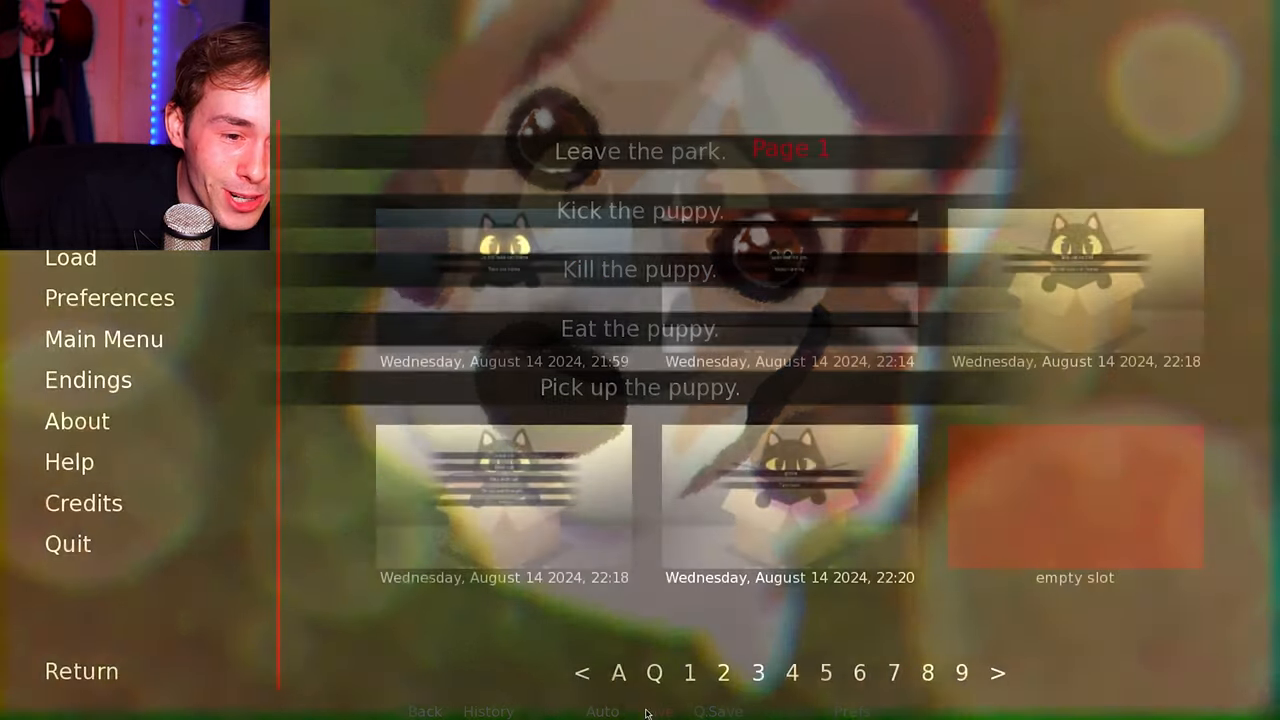
pyautogui.click(724, 672)
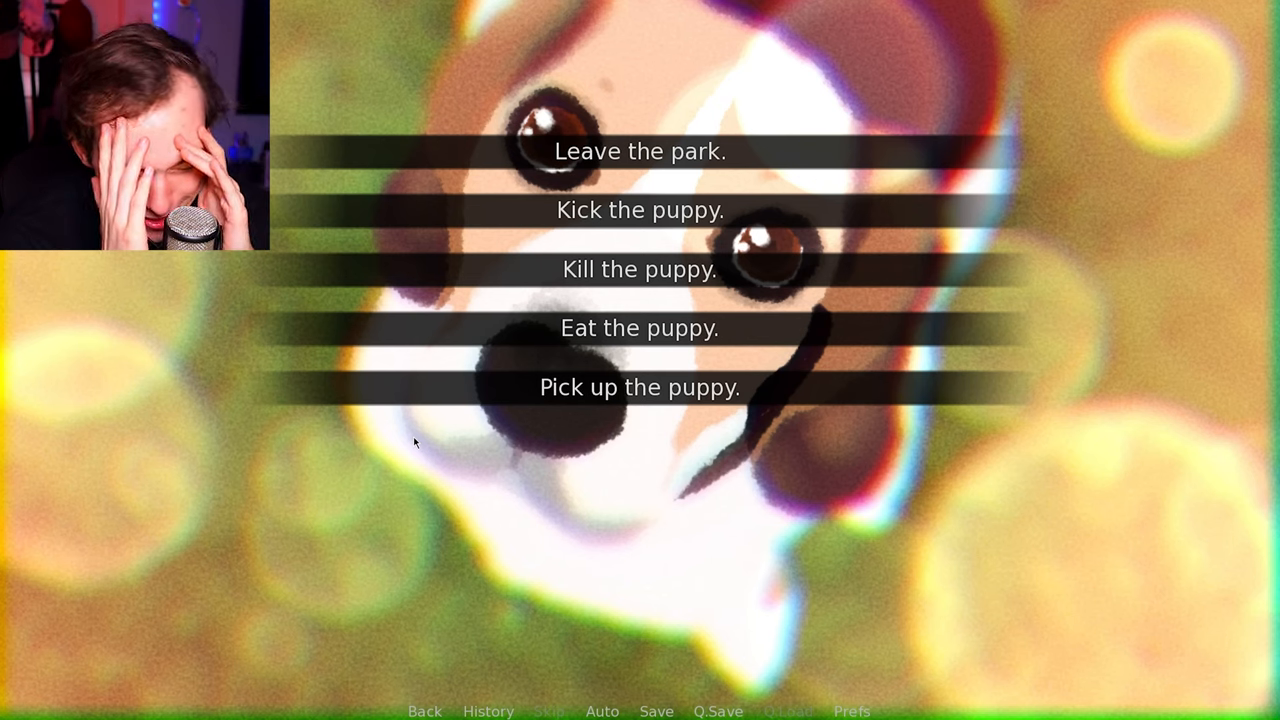
pyautogui.moveTo(588, 348)
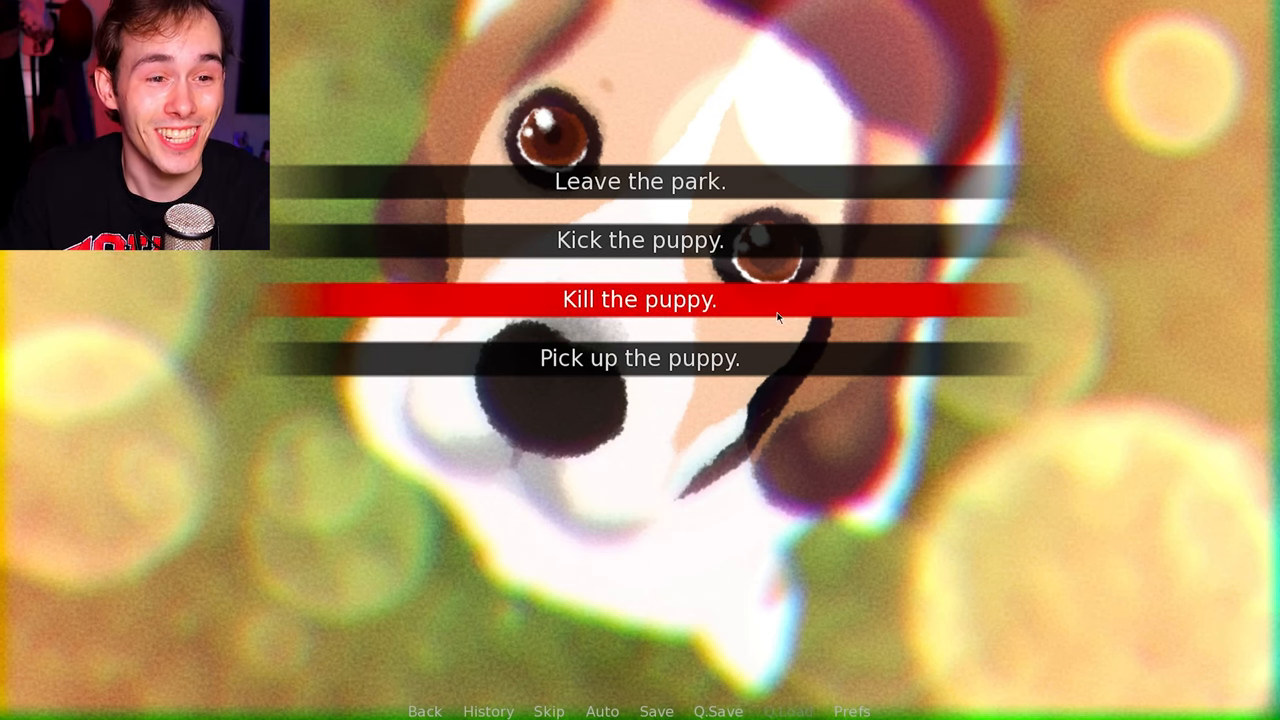
# - Pick 'Kill the puppy', leaving only leave, kick or pick up in the menu
pyautogui.click(634, 300)
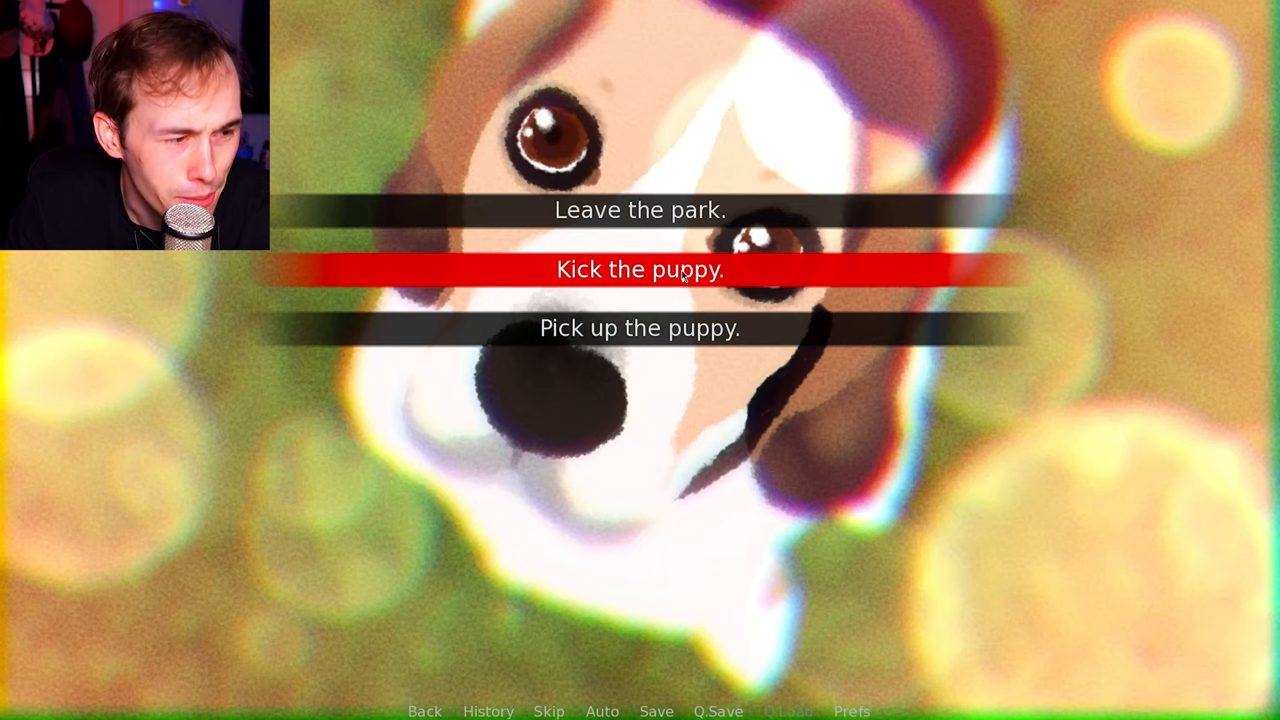
# - Read through picking up the puppy, setting it down on the grass and the owner's confused reaction
pyautogui.click(640, 272)
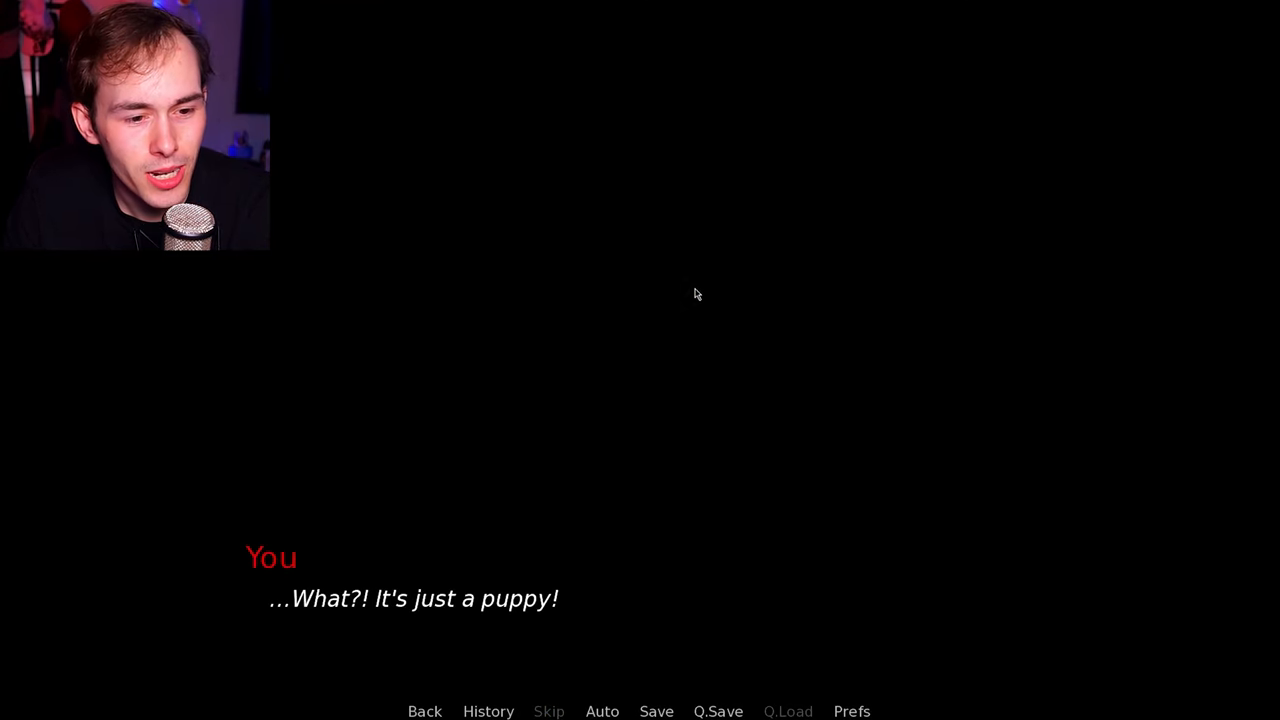
pyautogui.click(696, 294)
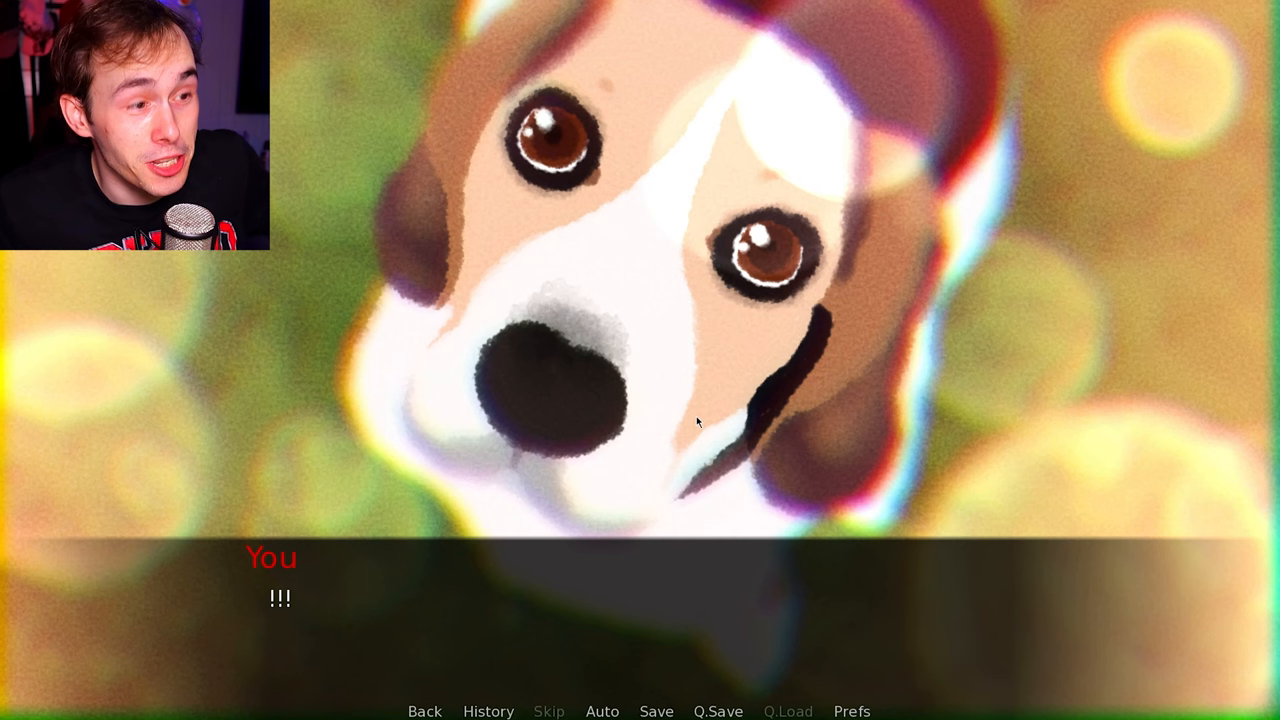
pyautogui.click(696, 422)
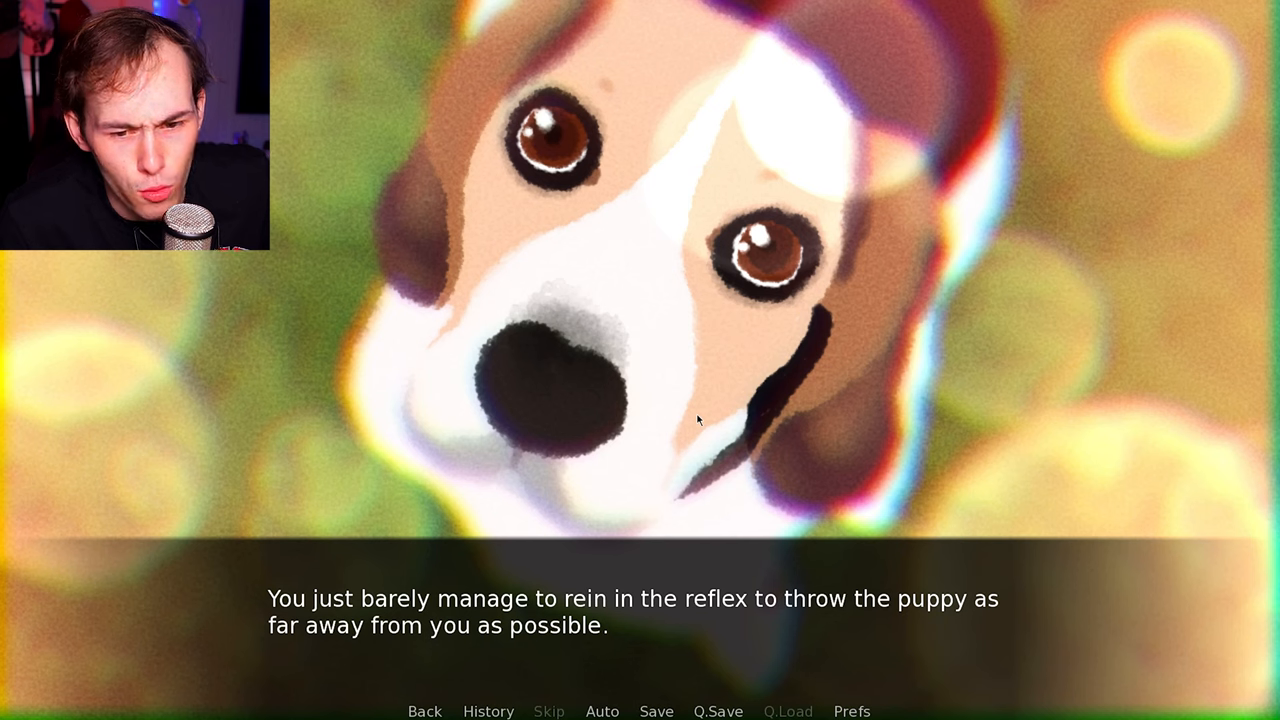
pyautogui.click(686, 418)
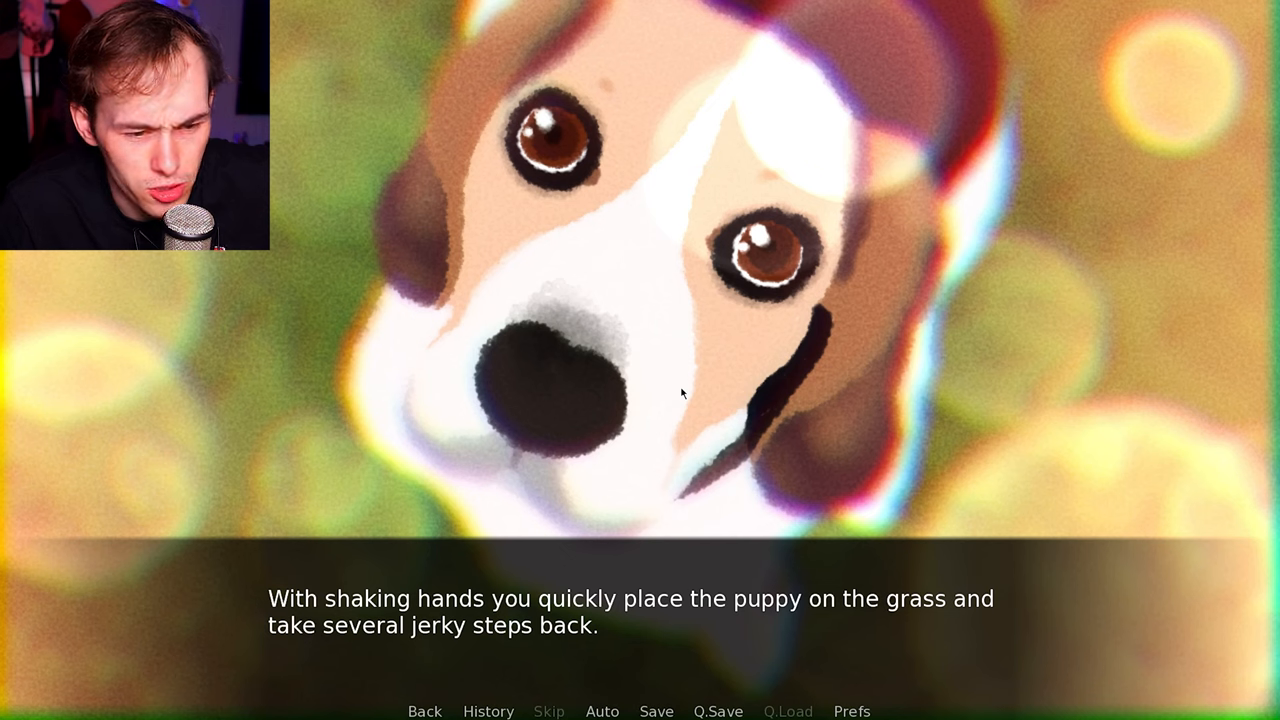
pyautogui.click(684, 394)
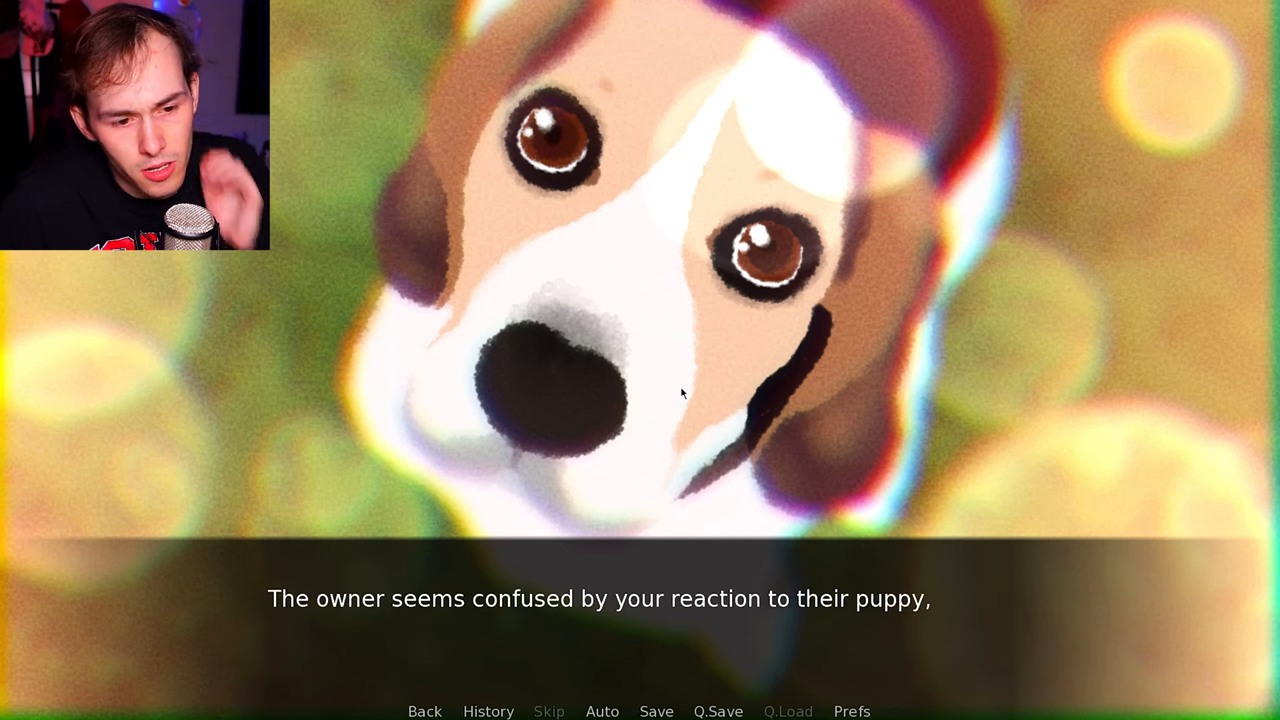
pyautogui.click(684, 394)
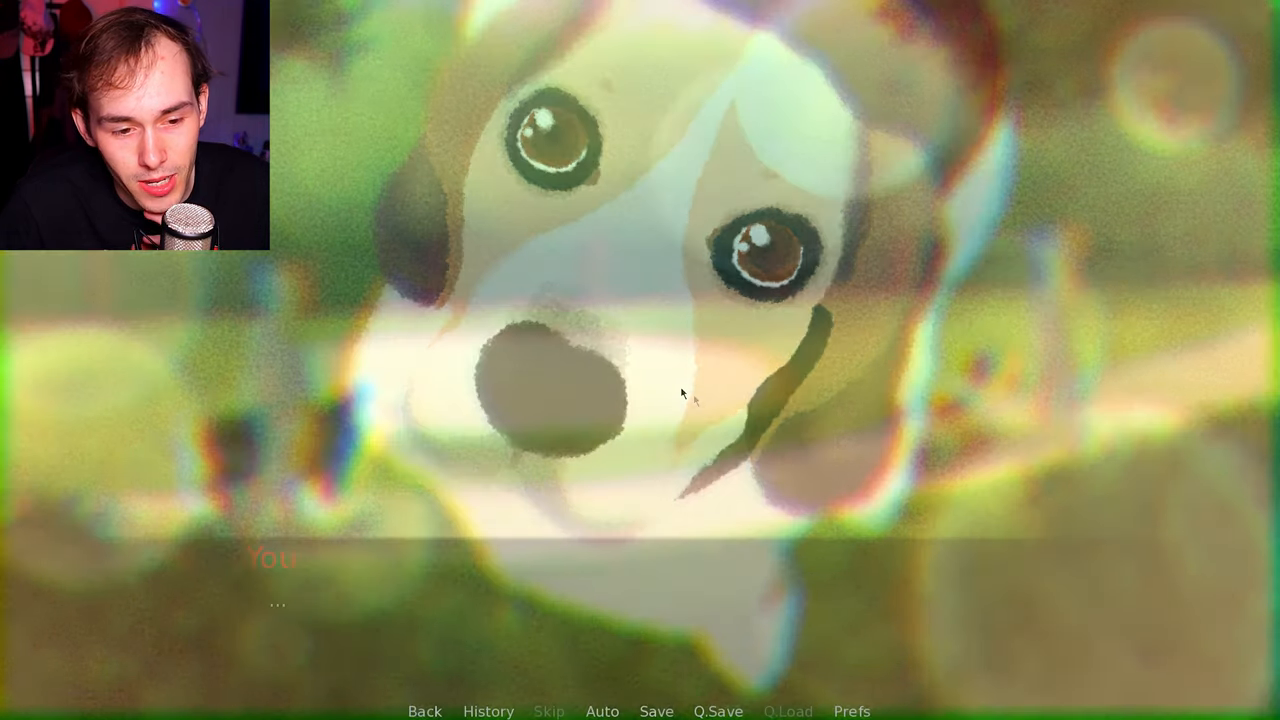
# - Advance past the puppy scene back to the street's movie/carnival/dog park choice
pyautogui.click(680, 396)
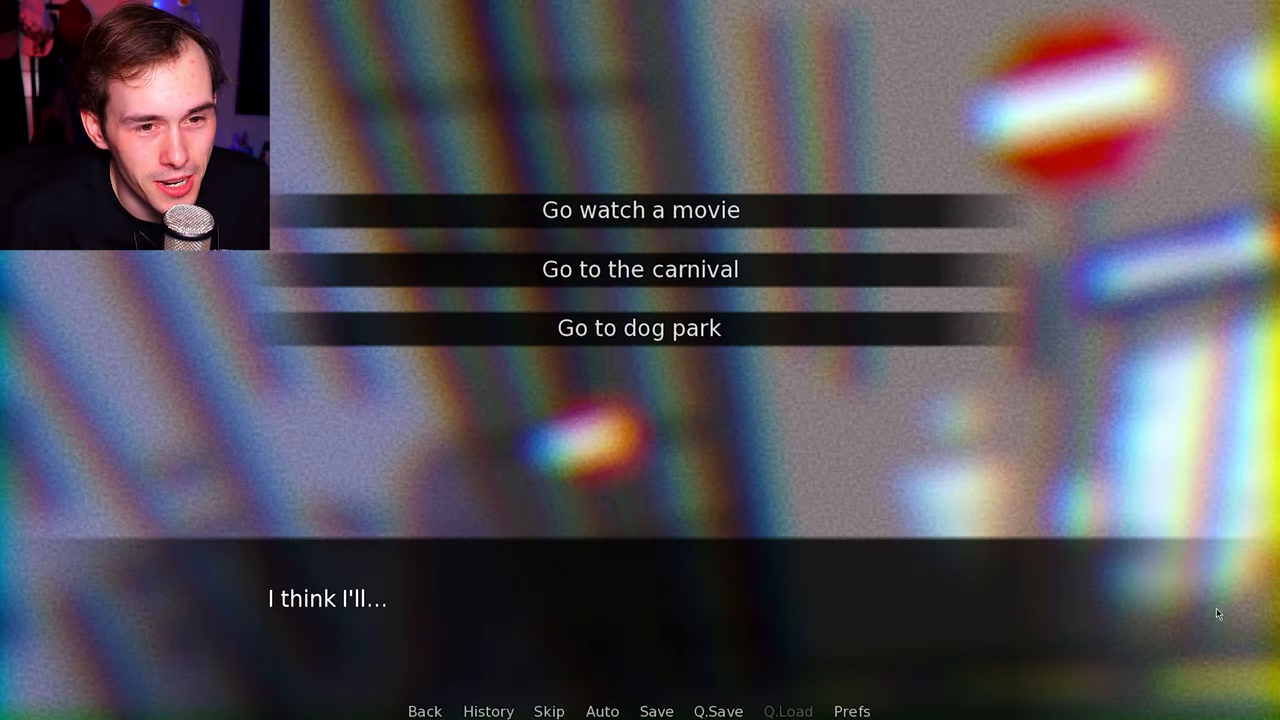
pyautogui.moveTo(712, 228)
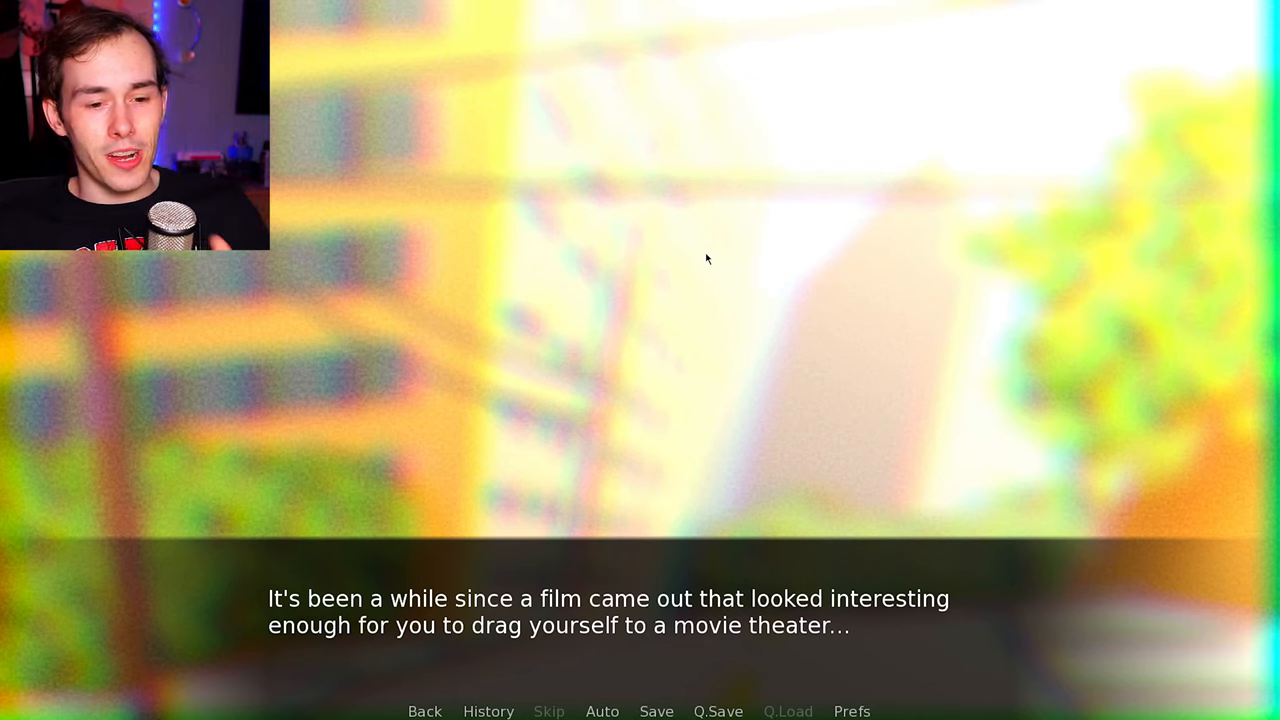
# - Continue the theater narration and choose a cinema, reaching 'You don't know why...'
pyautogui.click(706, 256)
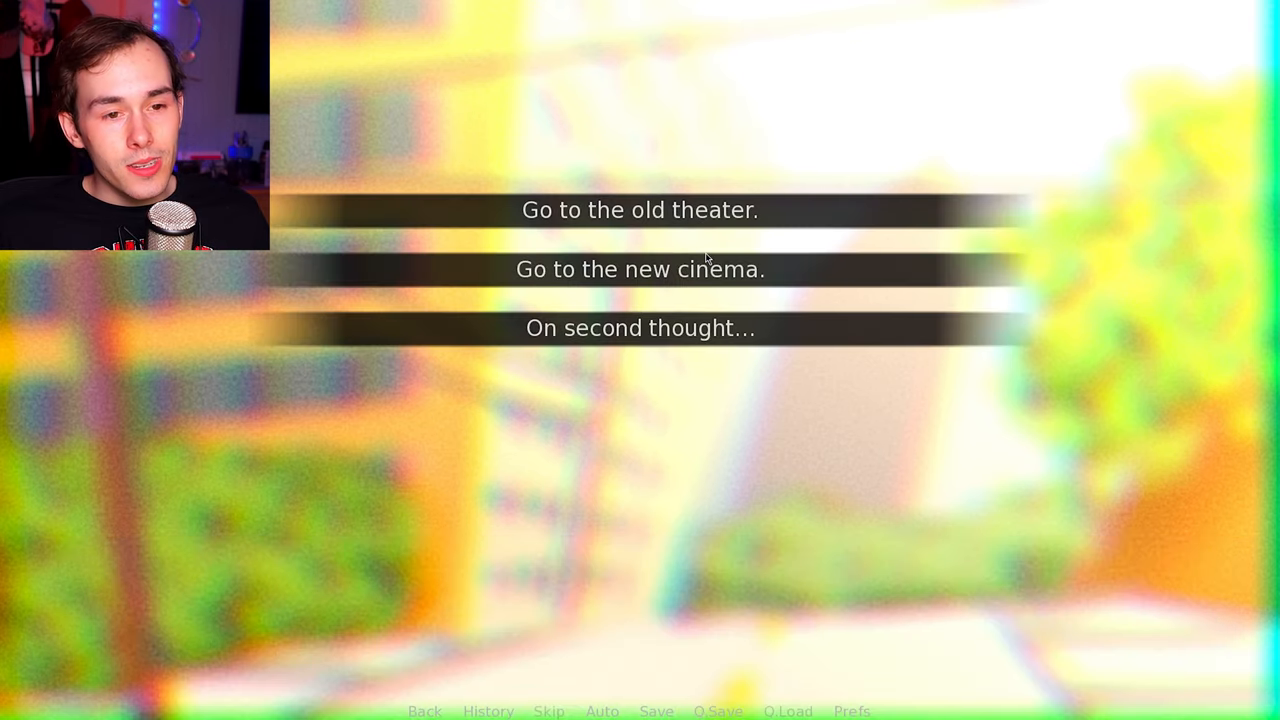
pyautogui.moveTo(552, 360)
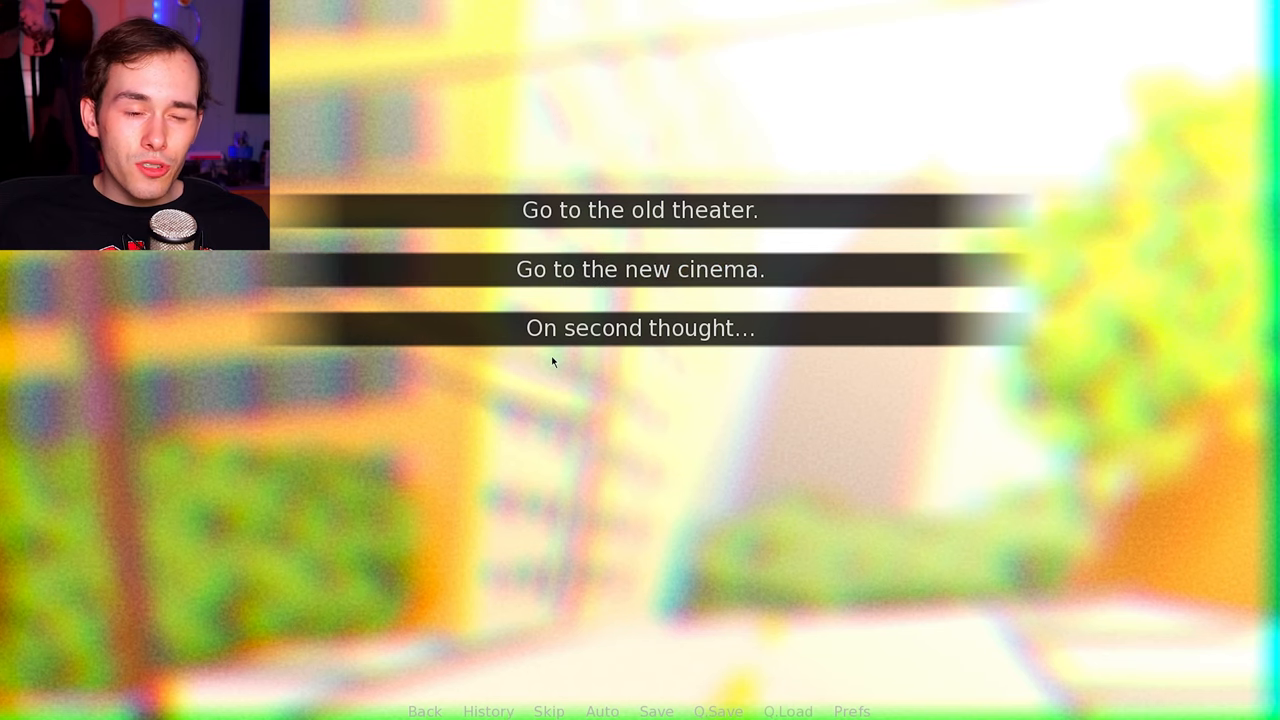
pyautogui.click(640, 328)
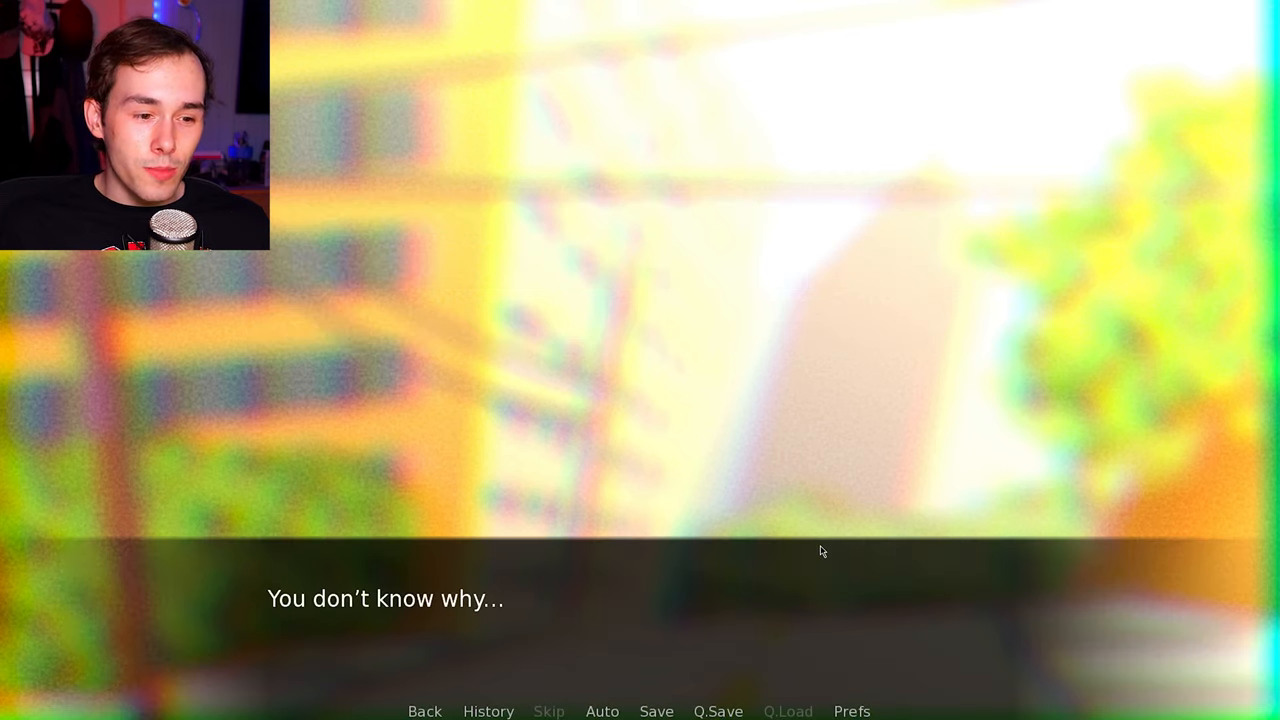
# - Read the cinema arrival, ticket purchase and bustling lobby narration until the screen goes dark
pyautogui.click(820, 552)
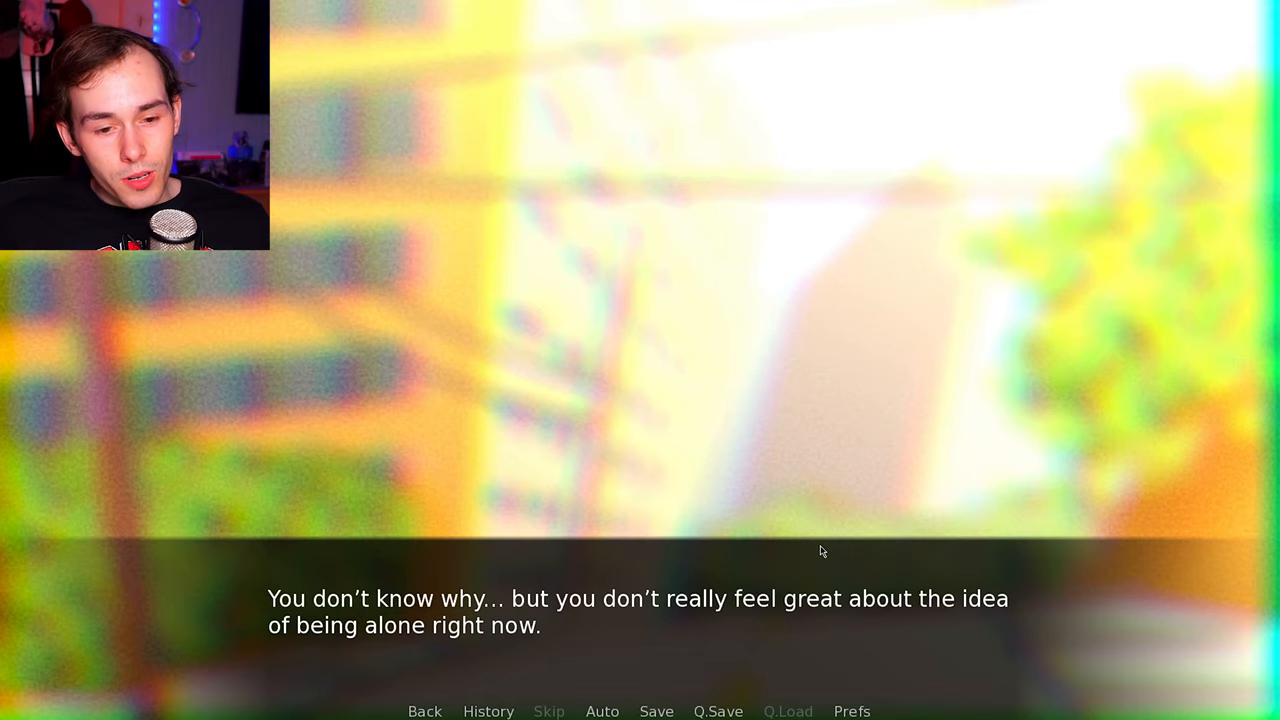
pyautogui.click(820, 550)
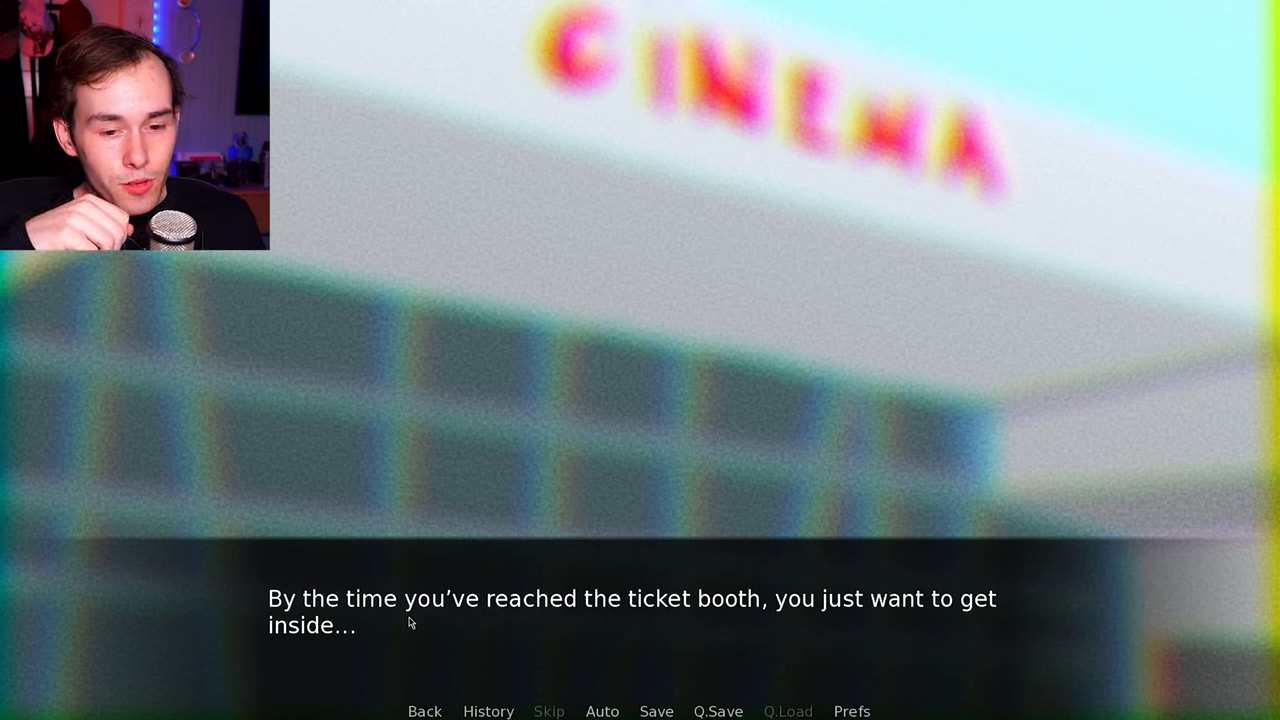
pyautogui.click(410, 624)
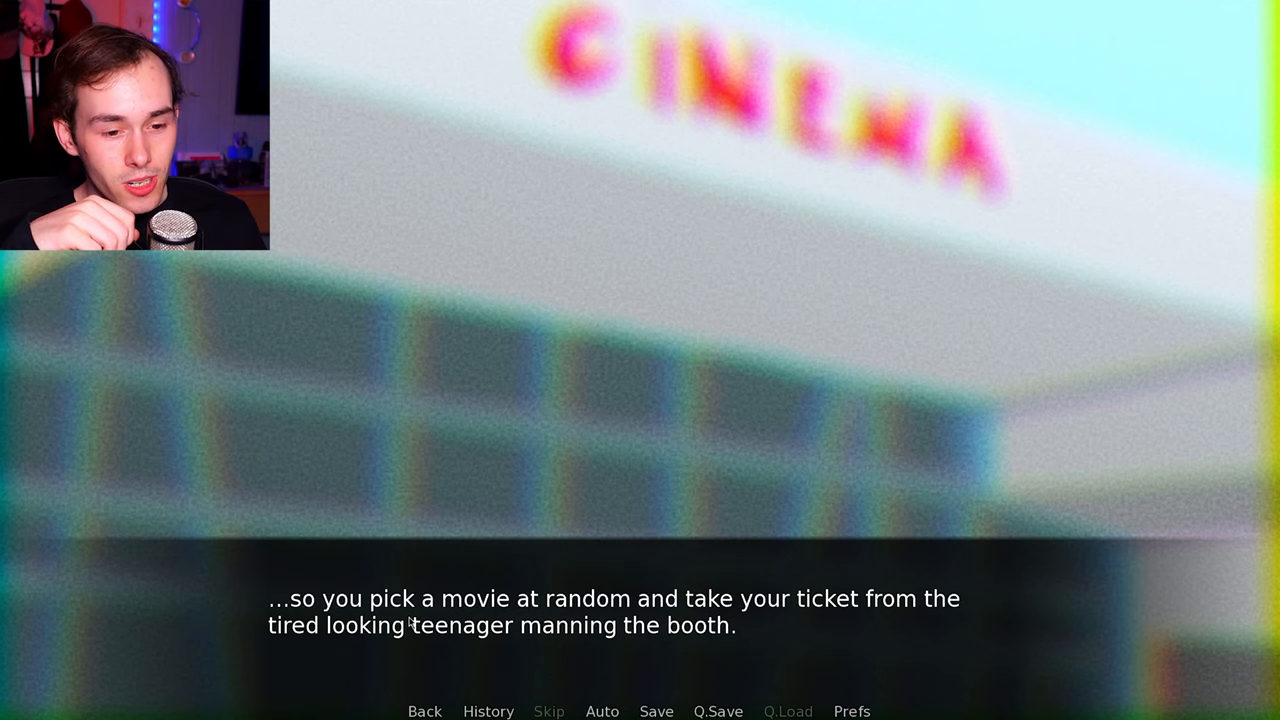
pyautogui.click(410, 624)
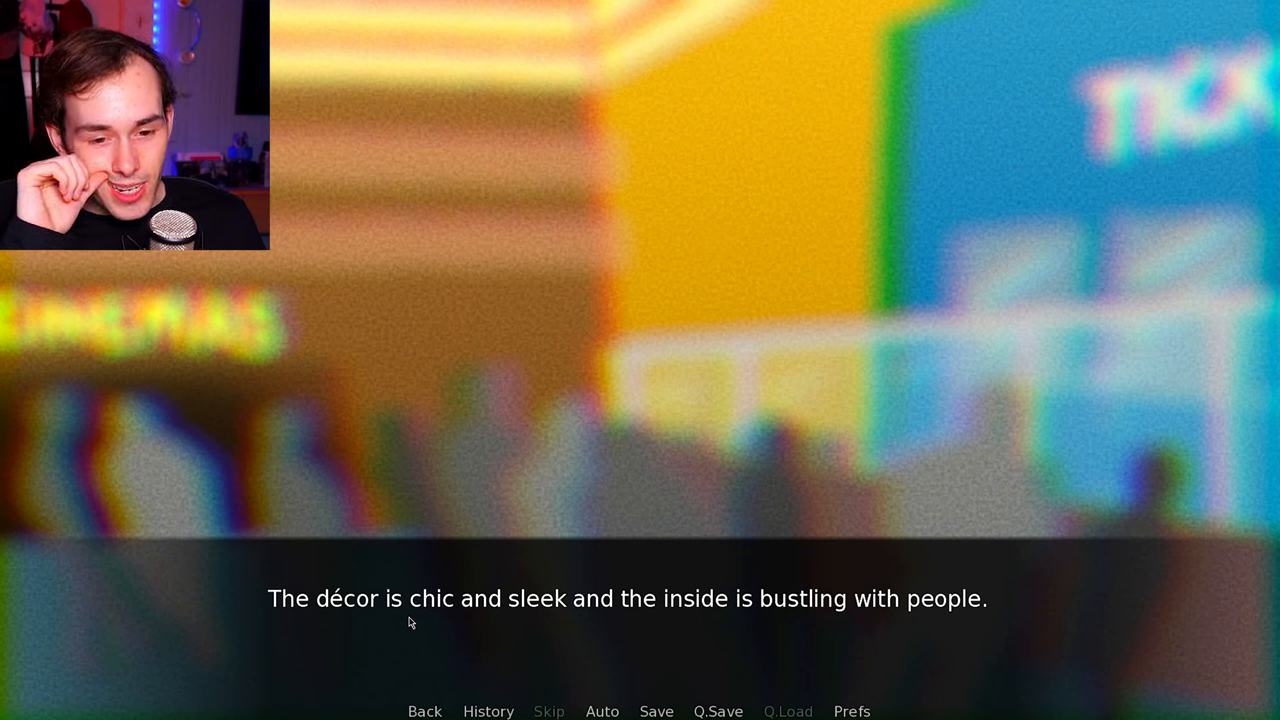
pyautogui.click(410, 624)
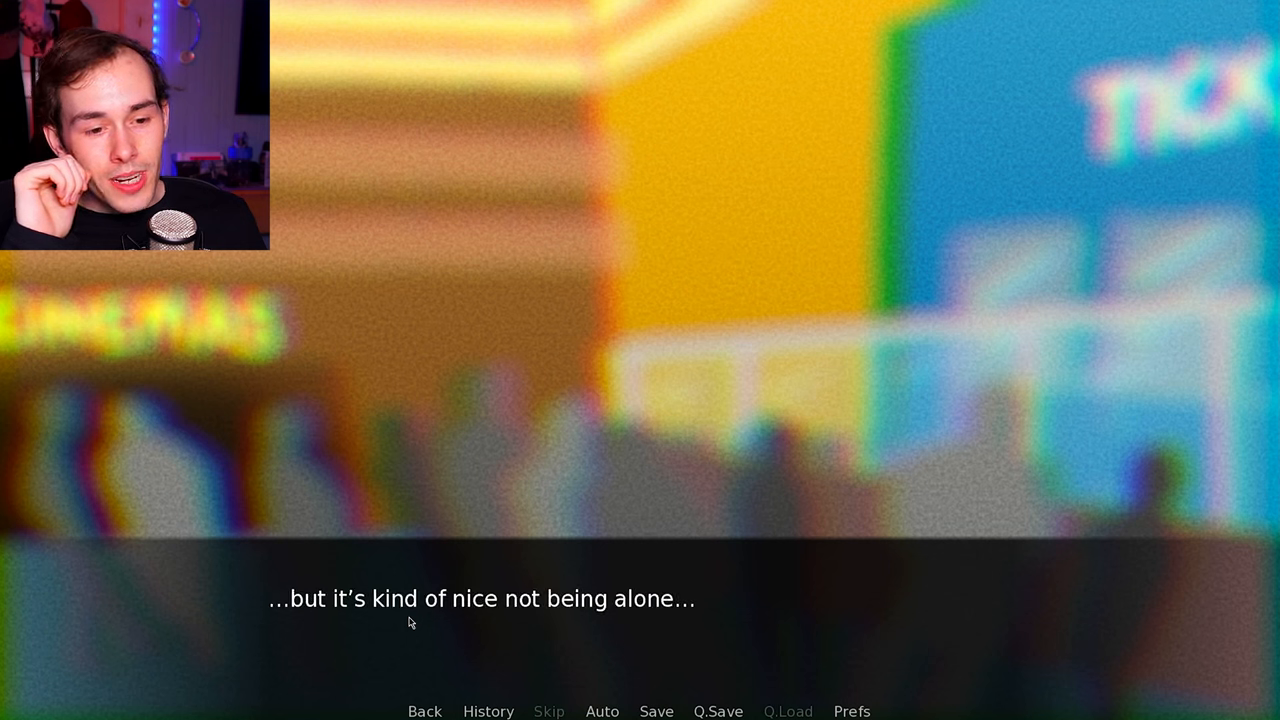
pyautogui.click(410, 626)
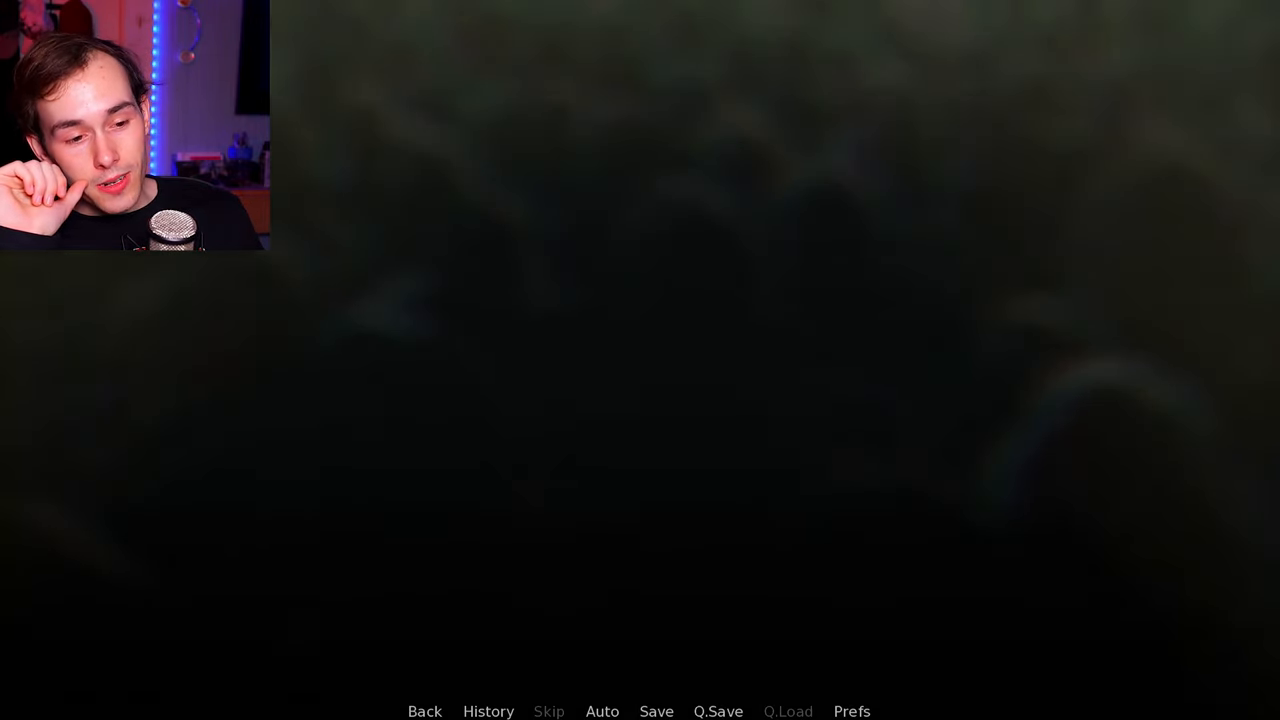
# - Advance past the dark crowd and trailer chatter until the leave-or-blend-in choice appears
pyautogui.click(640, 380)
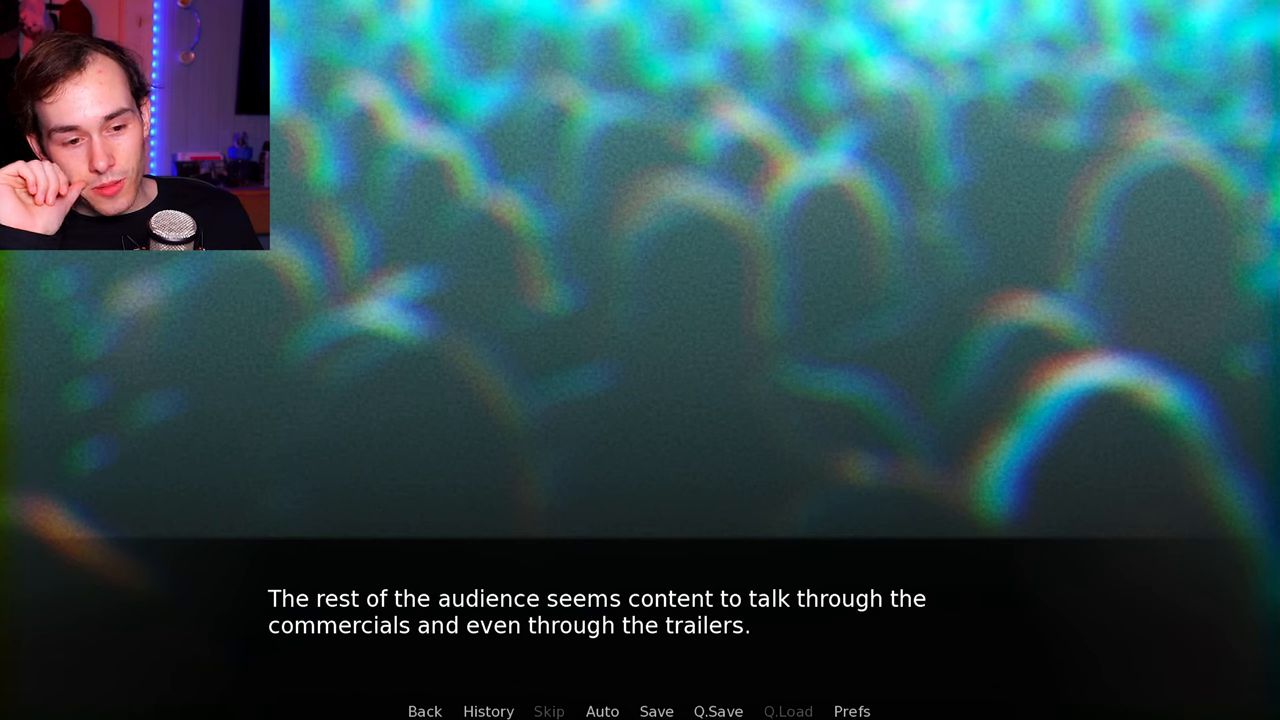
pyautogui.click(640, 380)
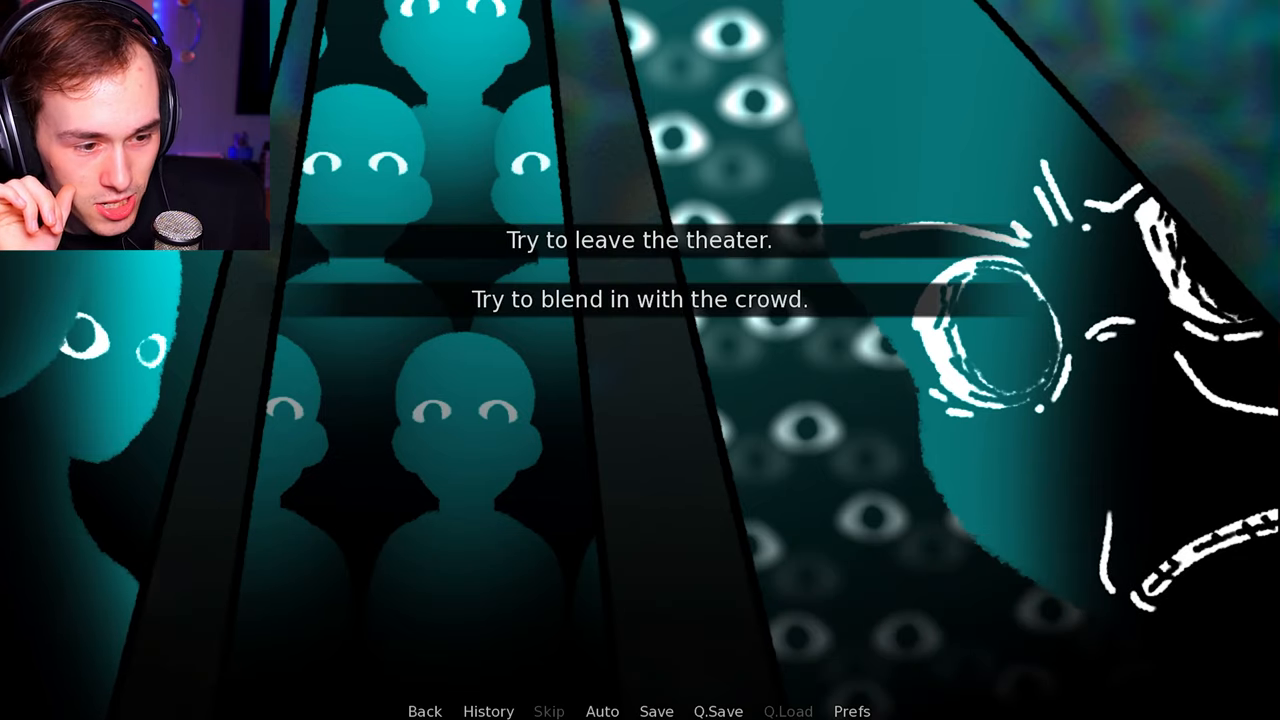
# - Briefly view the save slots and return to the leave-or-blend-in choice
pyautogui.click(656, 712)
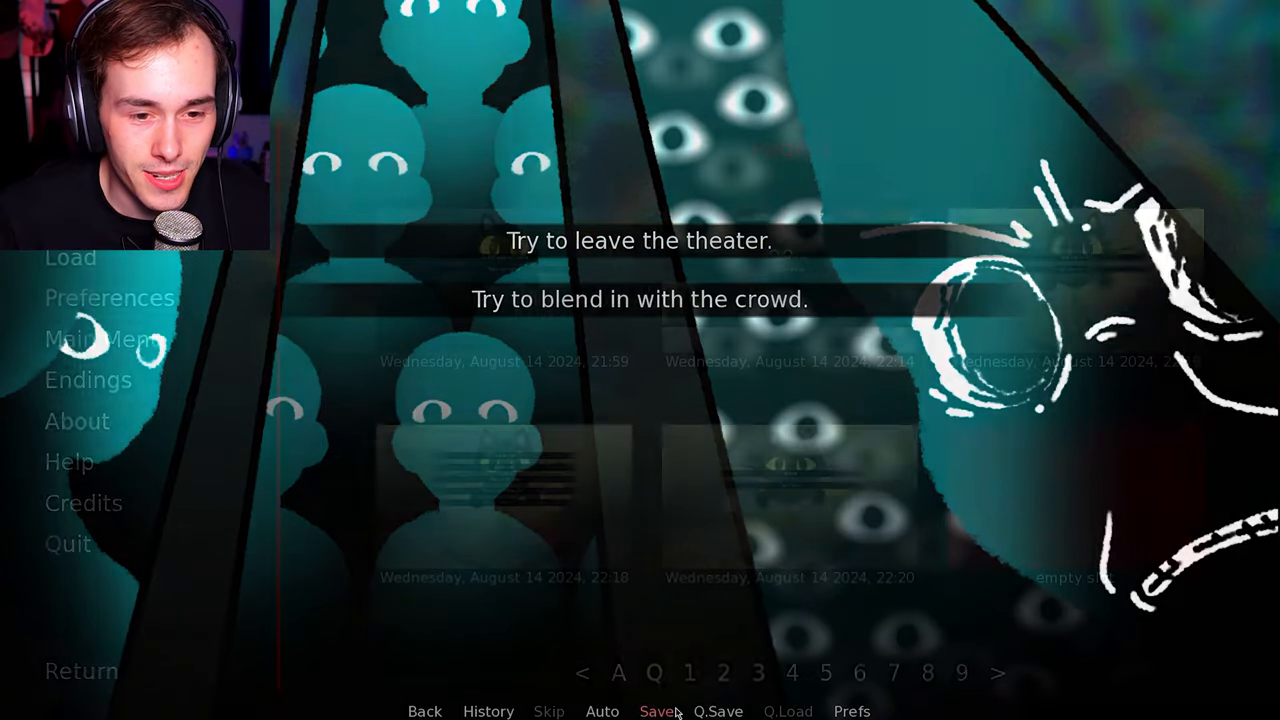
pyautogui.click(656, 712)
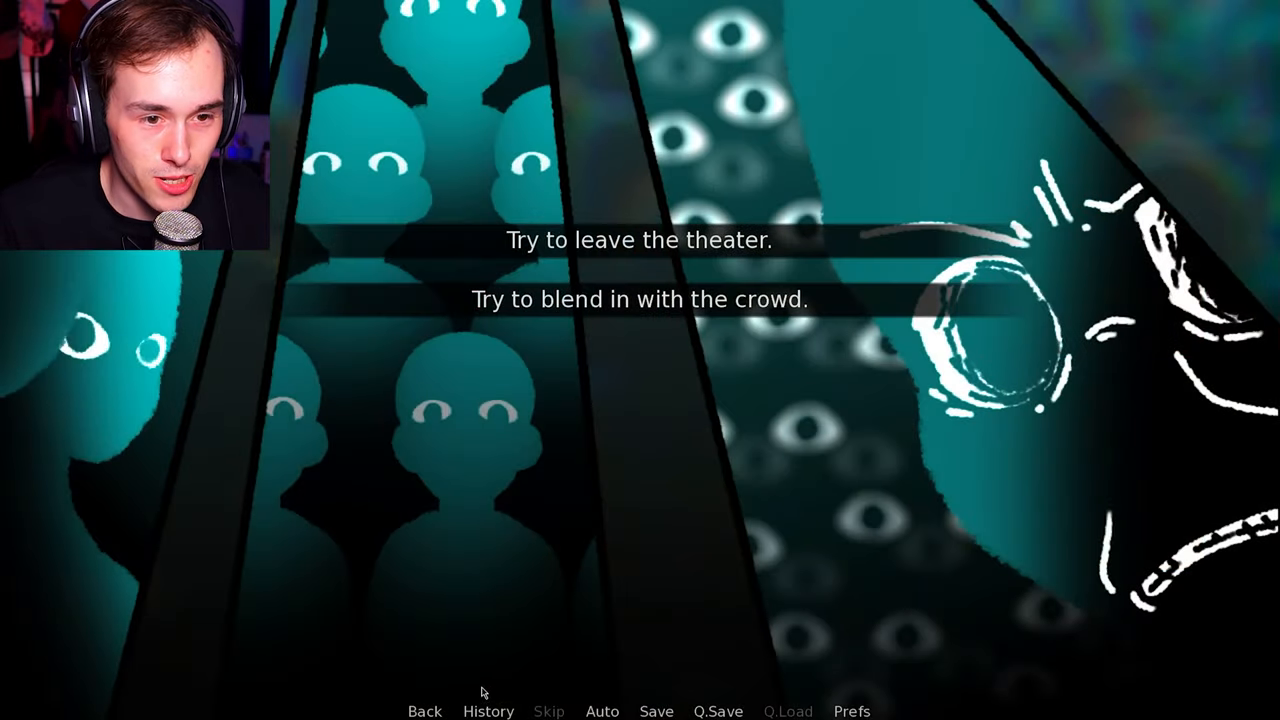
pyautogui.moveTo(612, 300)
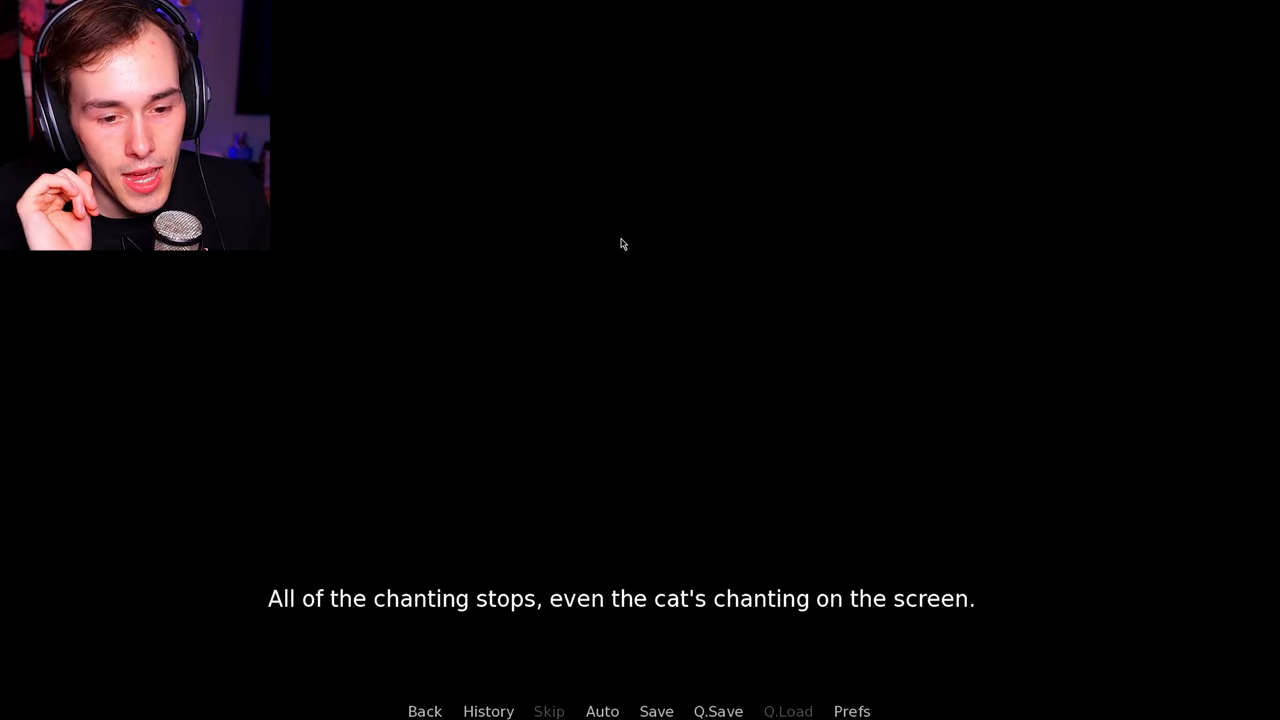
# - Advance past the chanting stopping and the tense glance around the theater
pyautogui.click(622, 244)
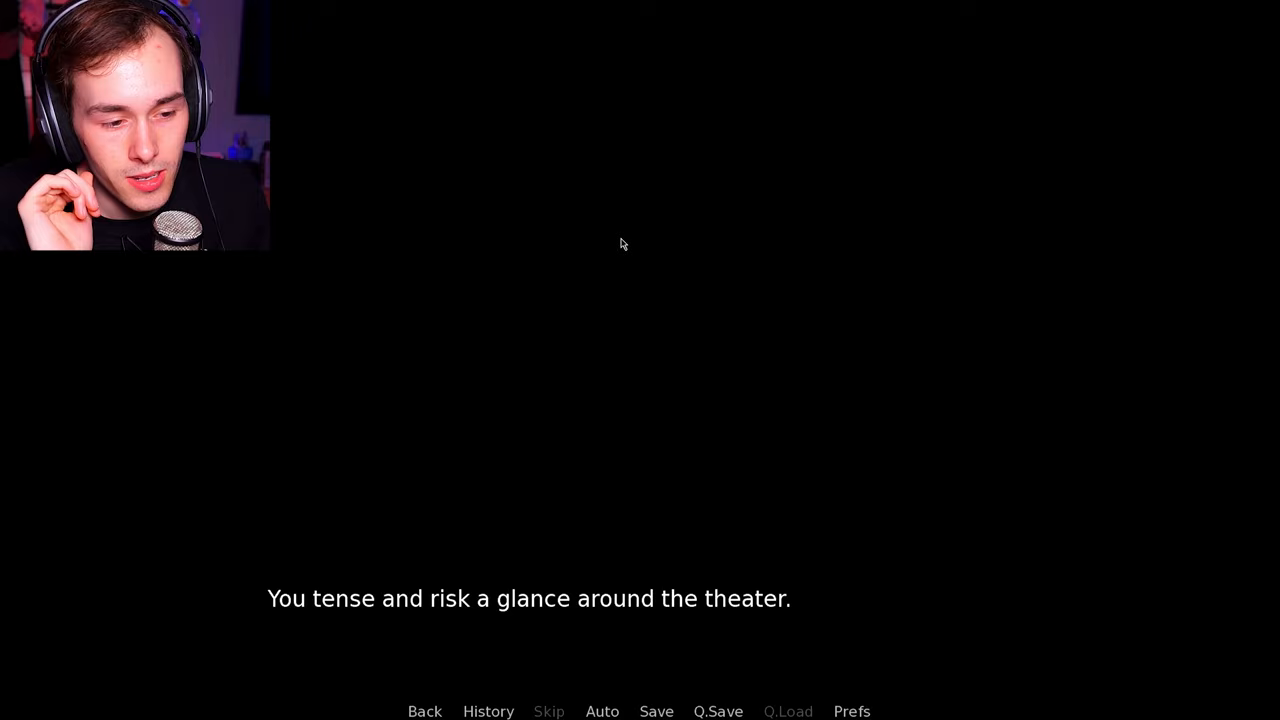
pyautogui.click(624, 244)
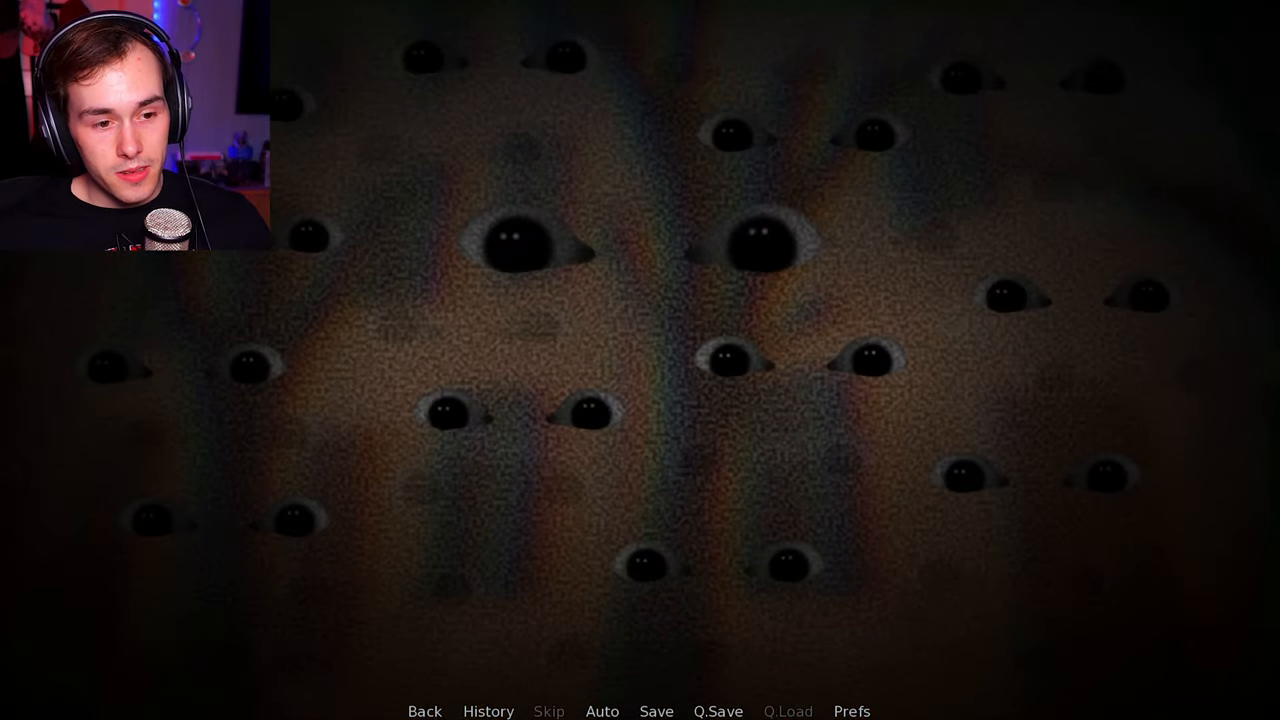
# - Move on from the staring-eyes scene toward home
pyautogui.click(640, 380)
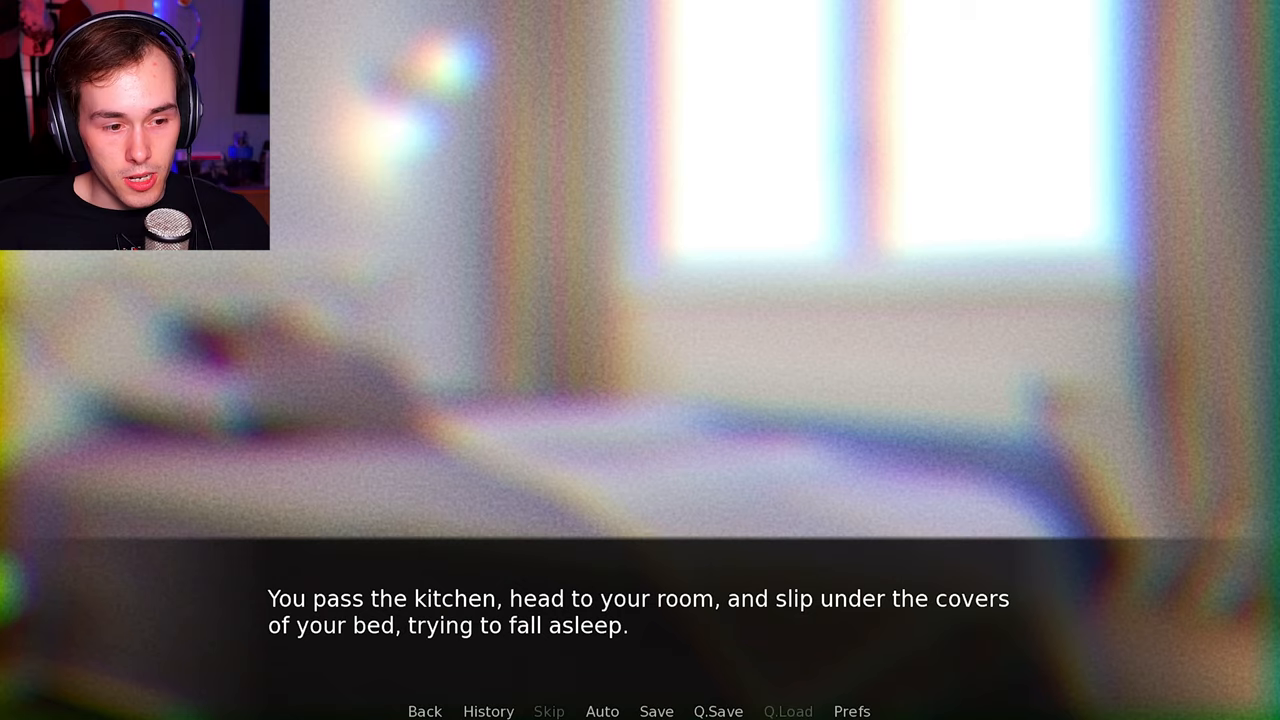
# - Advance the bedroom narration to 'Maybe it's all just a bad dream.'
pyautogui.click(640, 390)
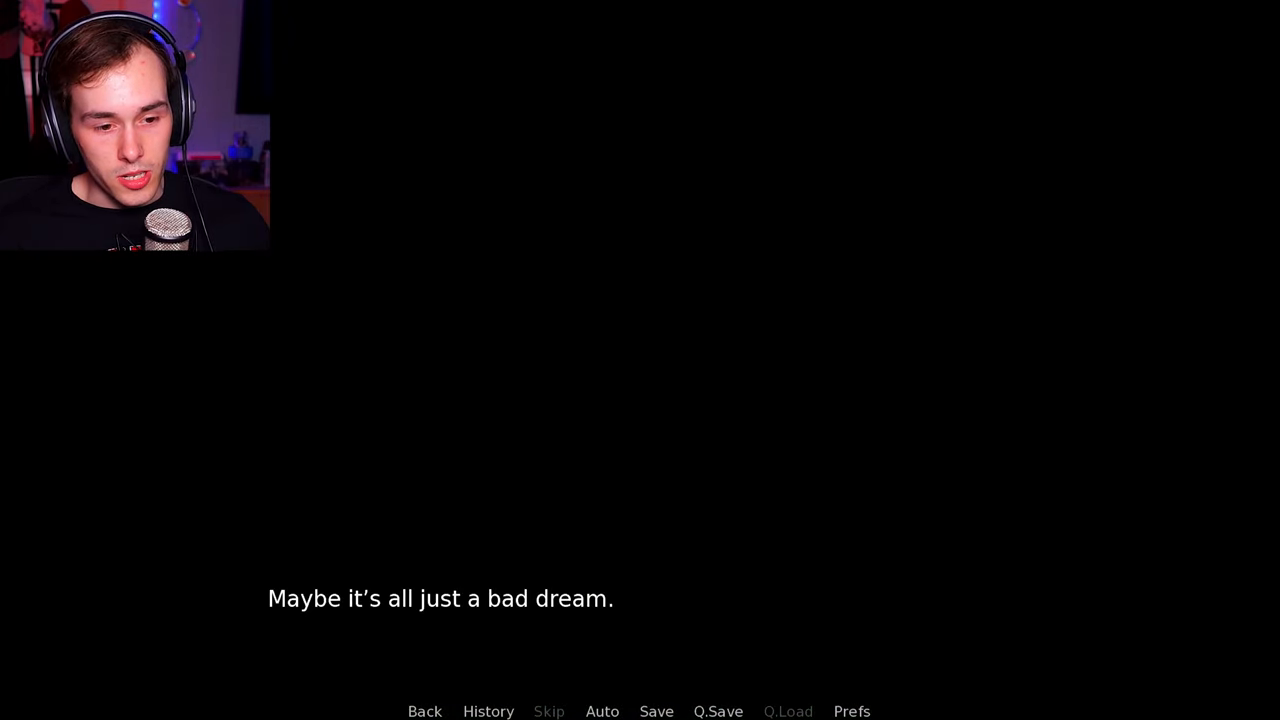